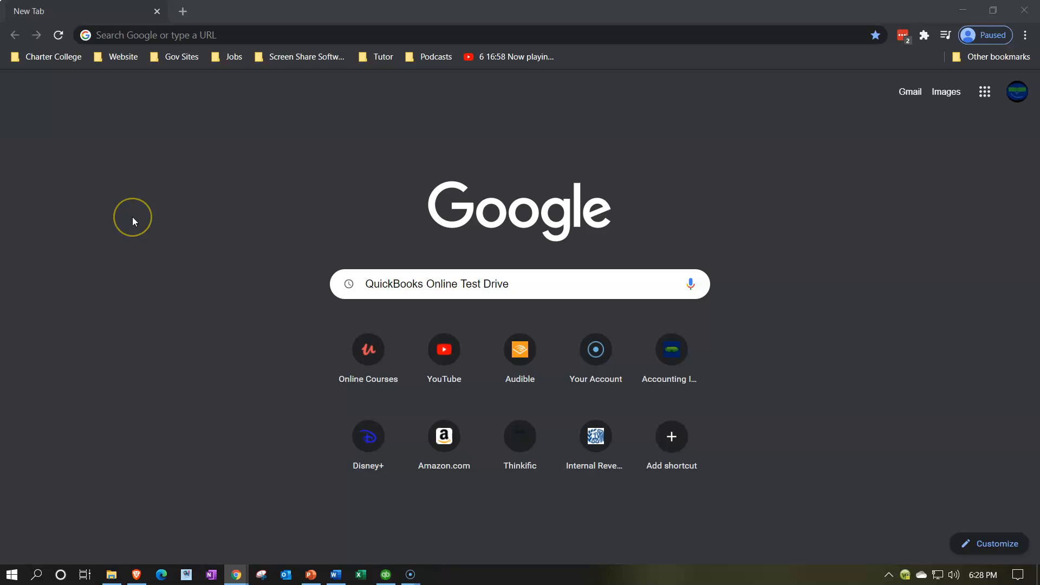
pyautogui.moveTo(278, 352)
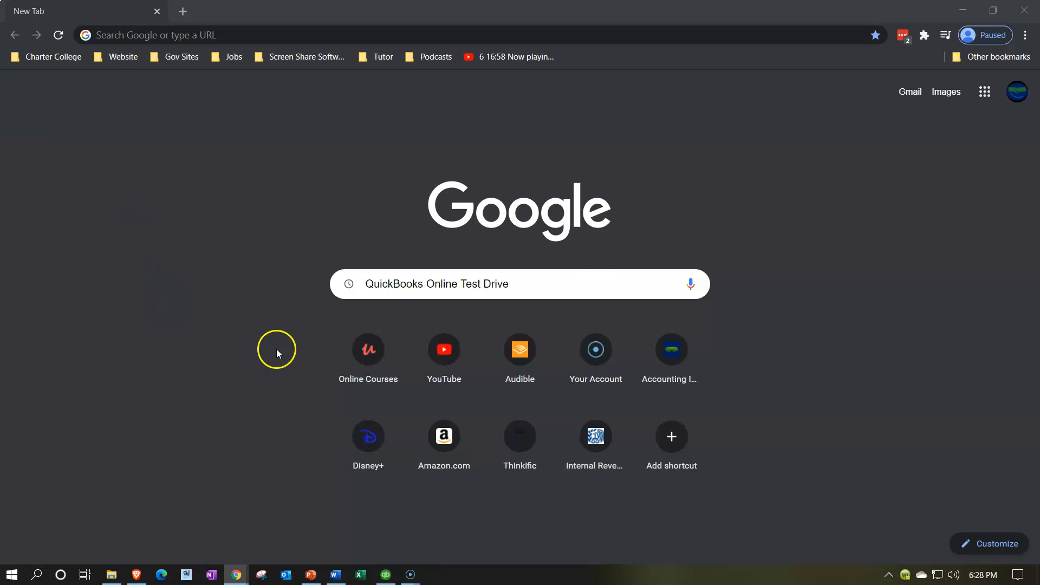
# Search Google for 'QuickBooks Online Test Drive'
pyautogui.press('Return')
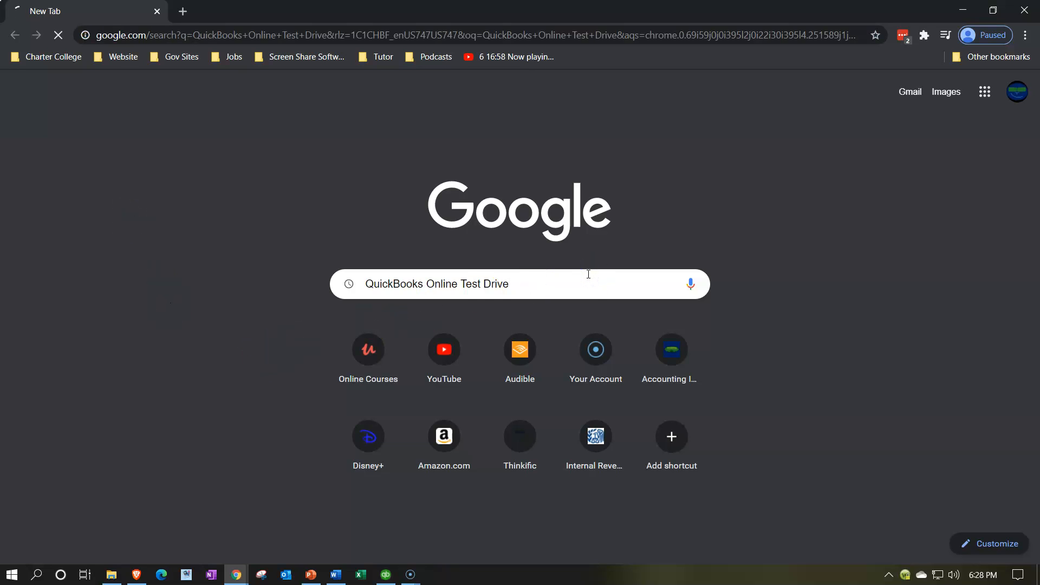
pyautogui.press('Return')
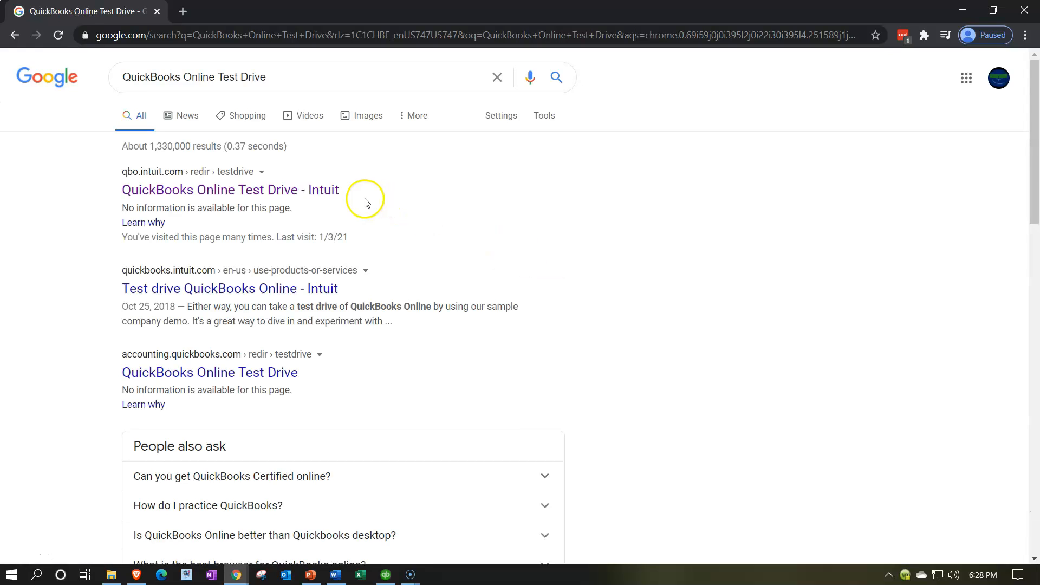
# Open the QuickBooks Online Test Drive result, tick 'I'm not a robot', and continue
pyautogui.click(230, 189)
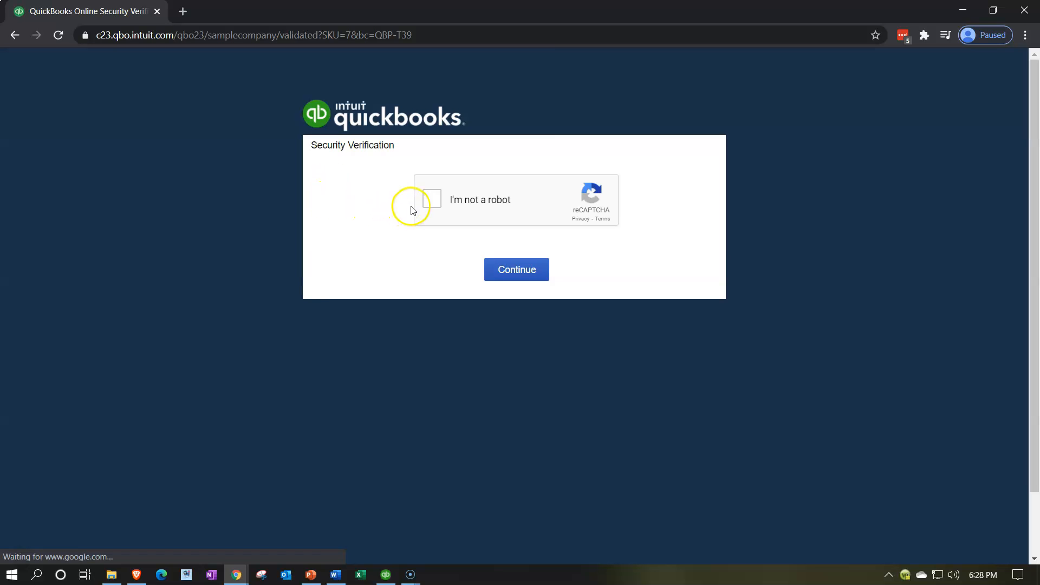
pyautogui.click(430, 200)
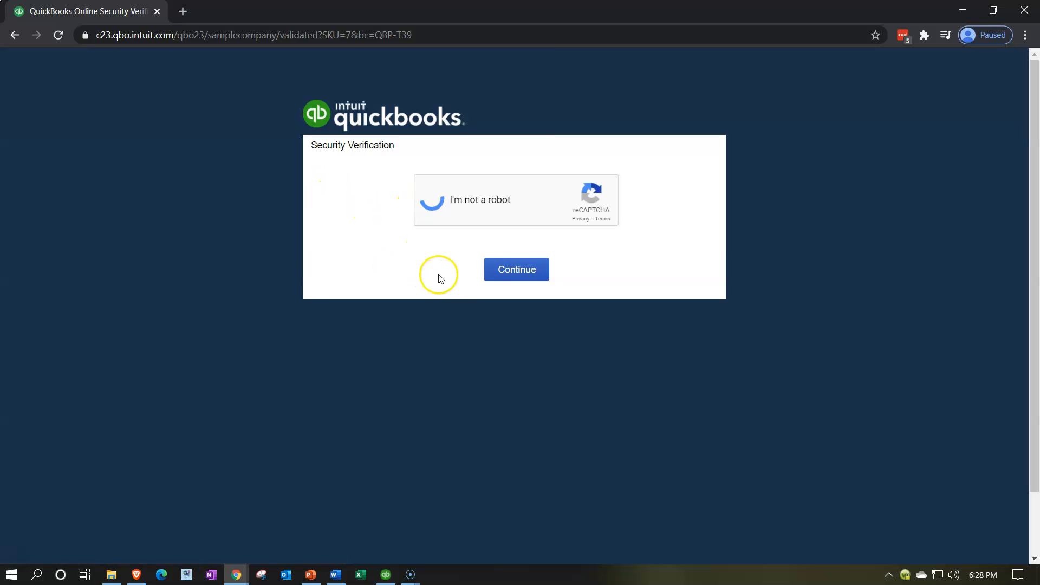
pyautogui.click(432, 200)
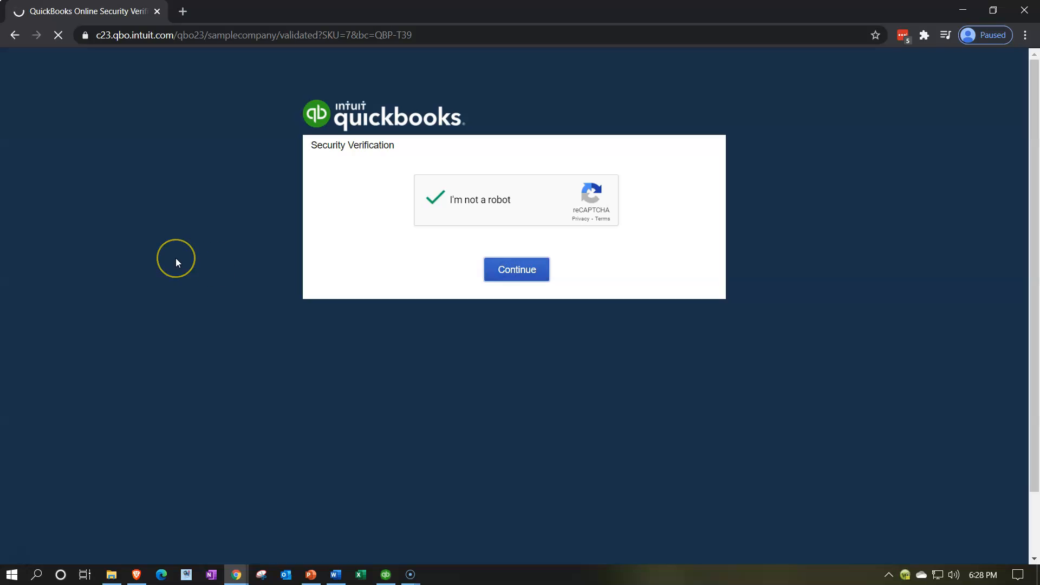
pyautogui.click(517, 269)
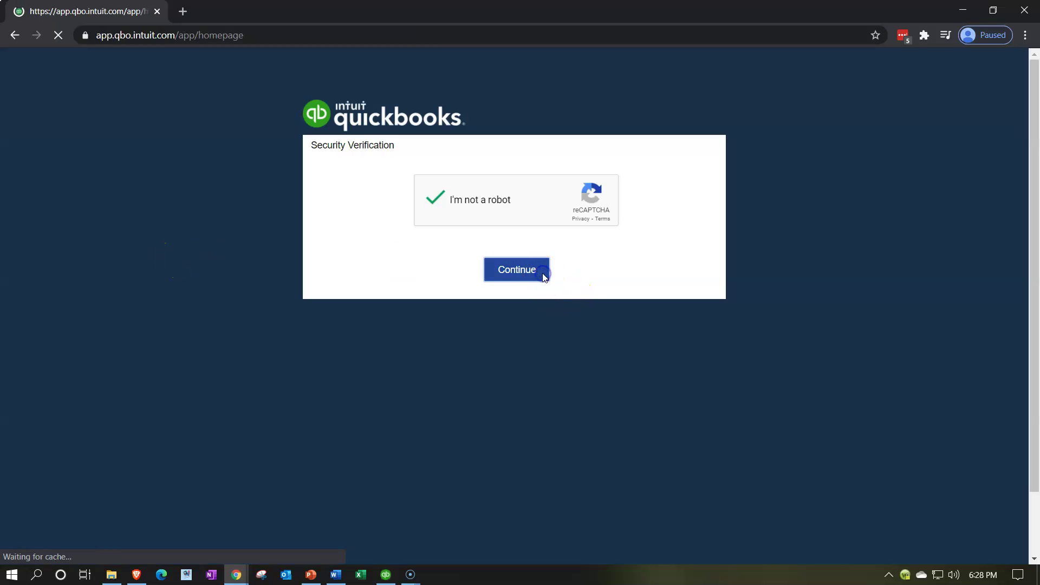
pyautogui.click(516, 269)
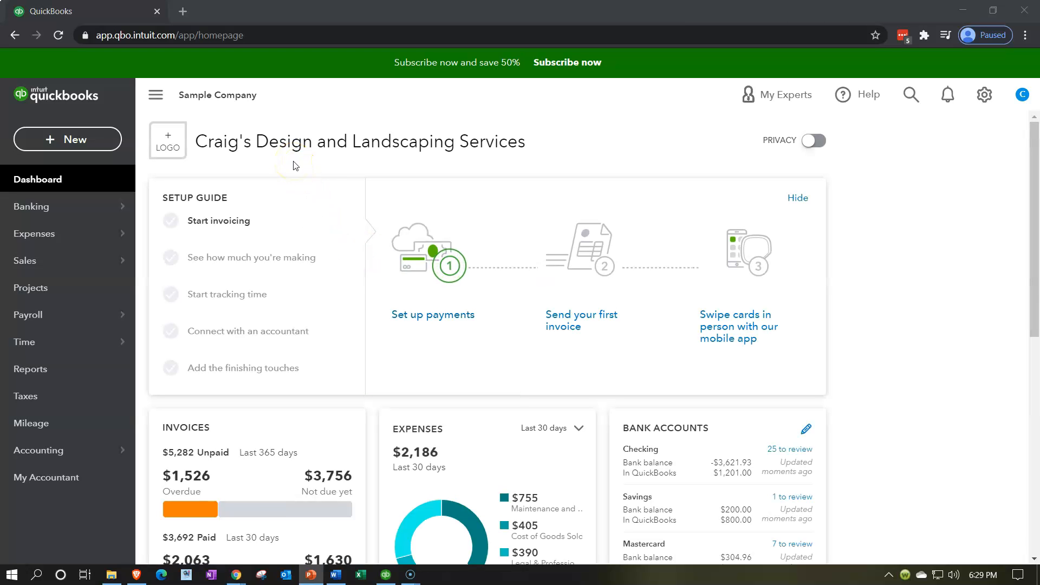
pyautogui.moveTo(667, 186)
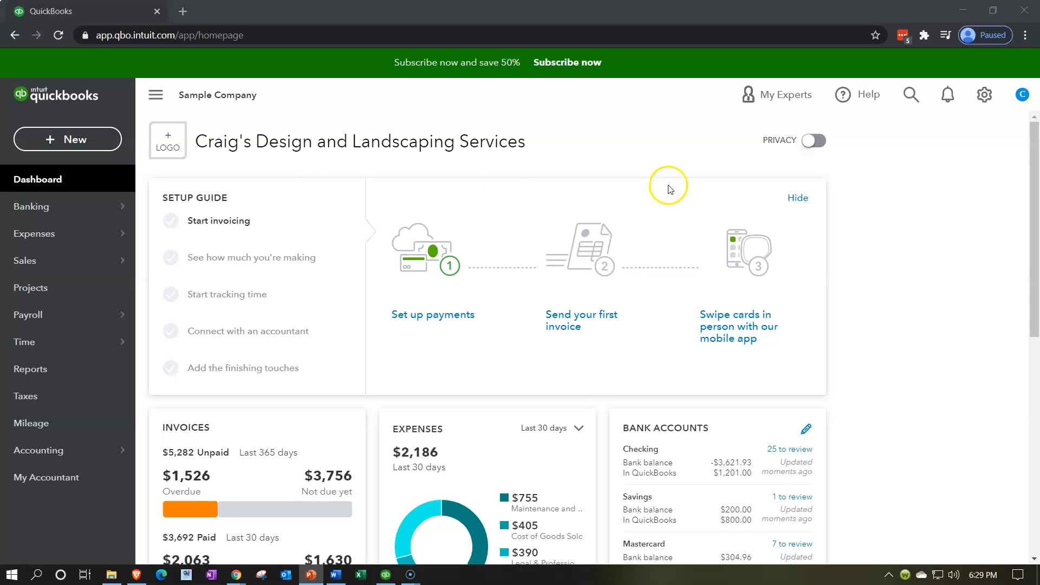
pyautogui.moveTo(542, 179)
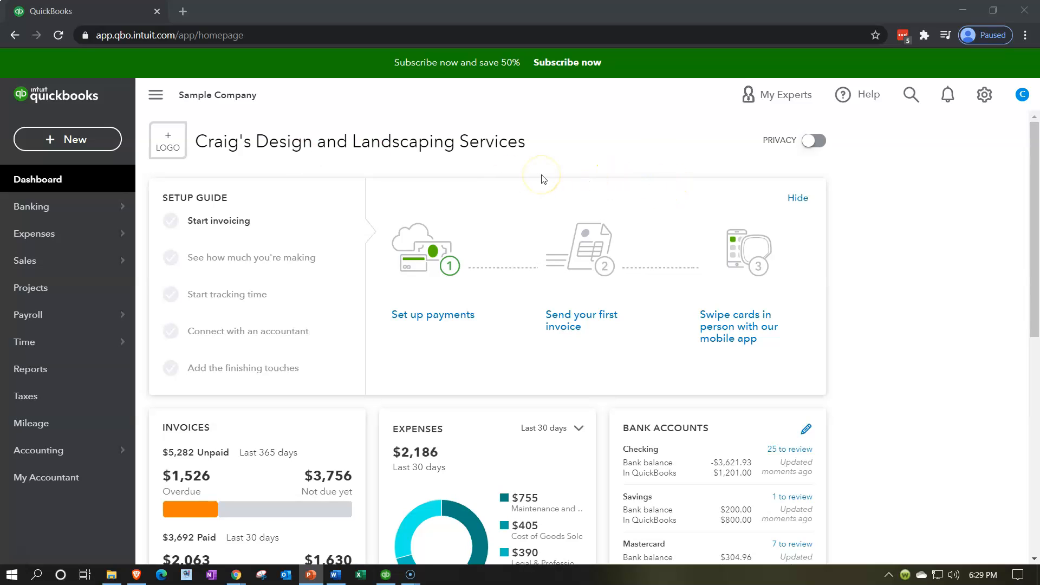
pyautogui.moveTo(541, 175)
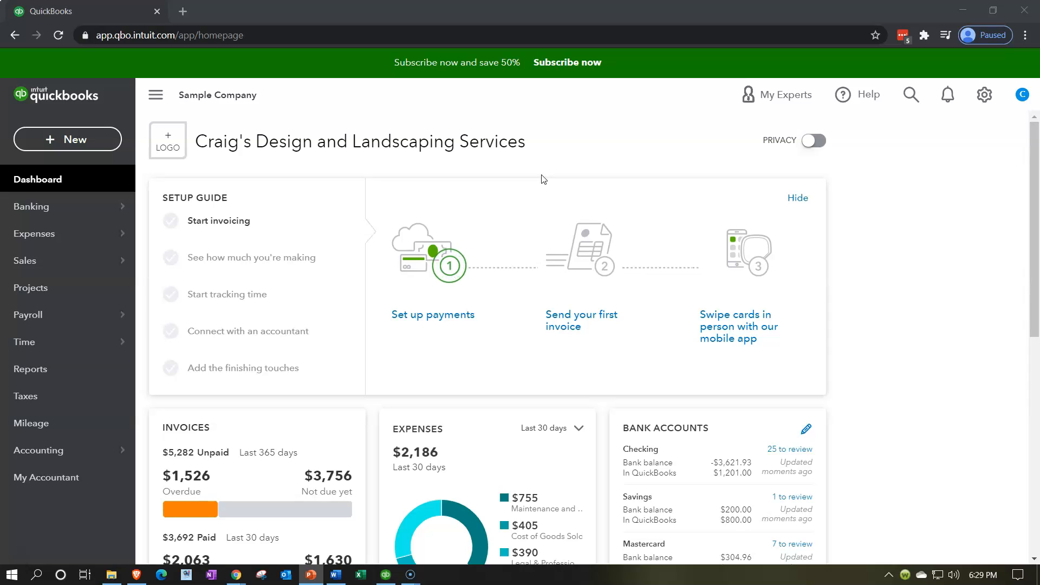
pyautogui.moveTo(67, 139)
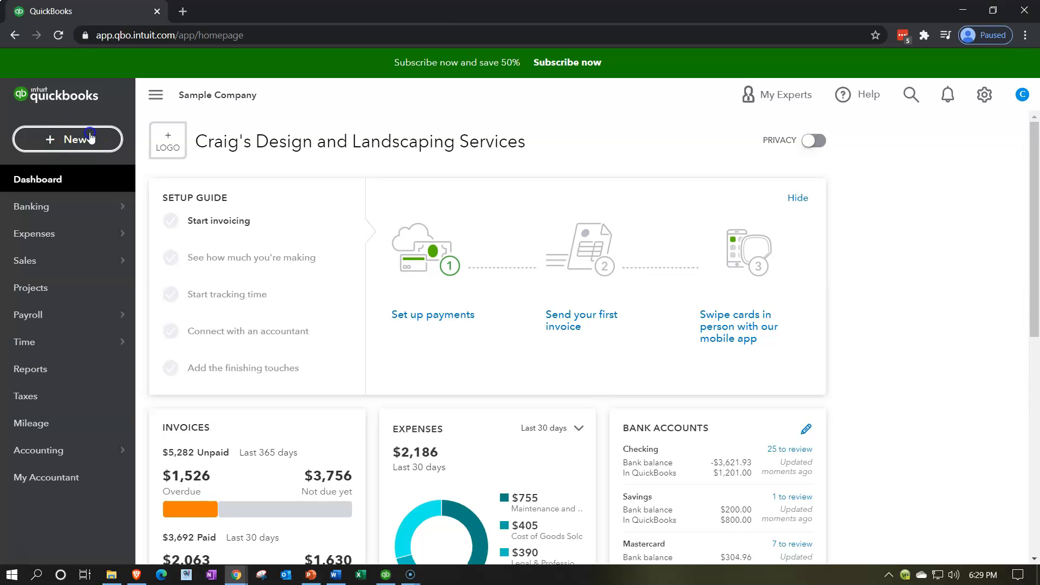
pyautogui.click(67, 139)
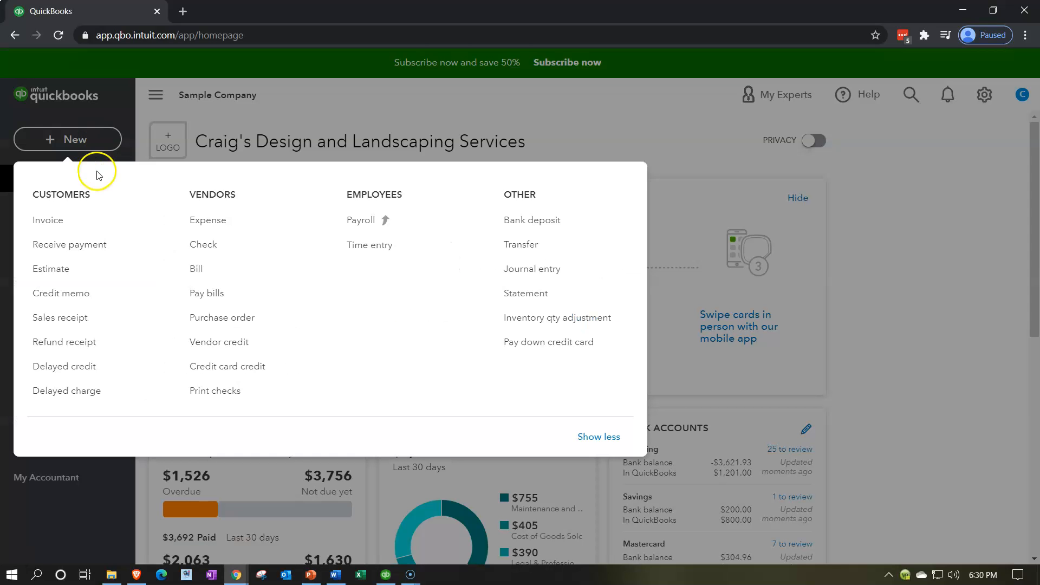
pyautogui.moveTo(97, 205)
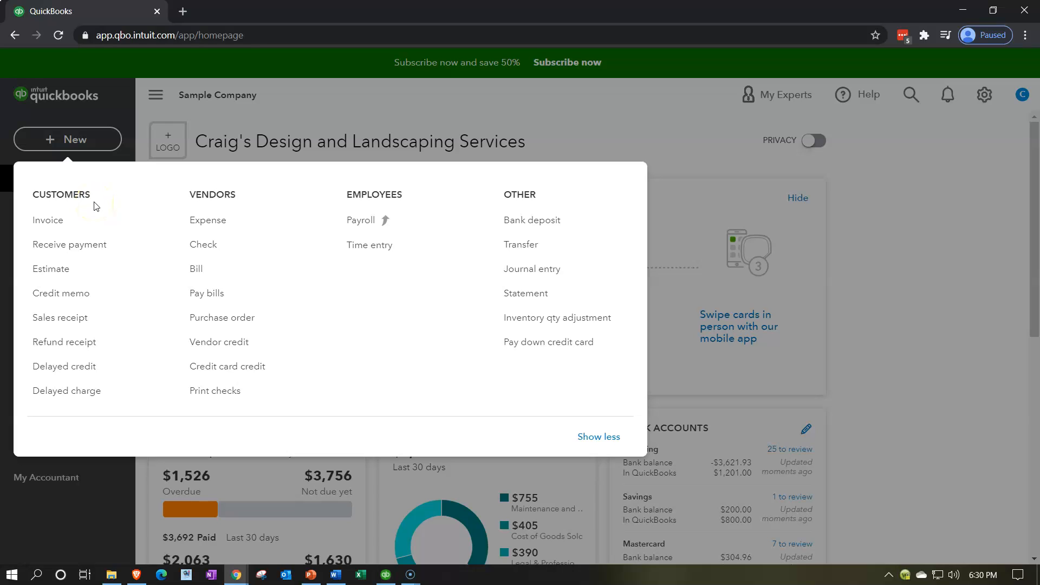
pyautogui.moveTo(356, 200)
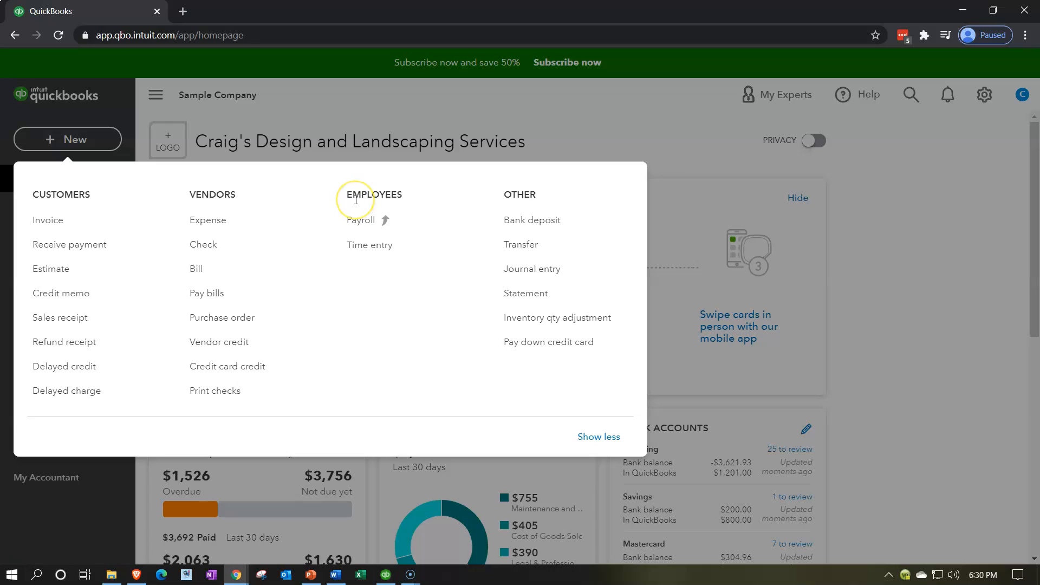
pyautogui.moveTo(248, 198)
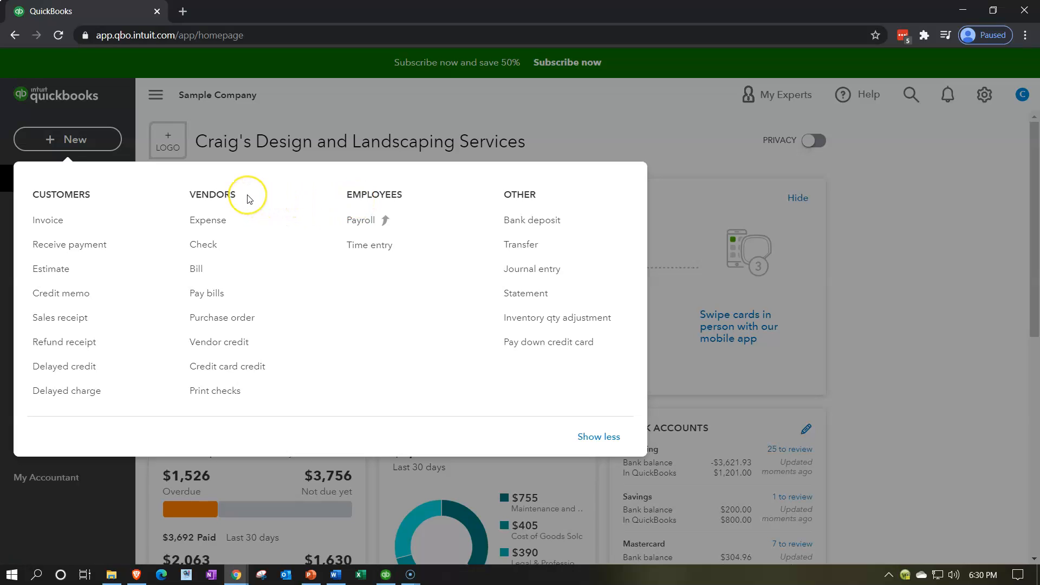
pyautogui.moveTo(247, 198)
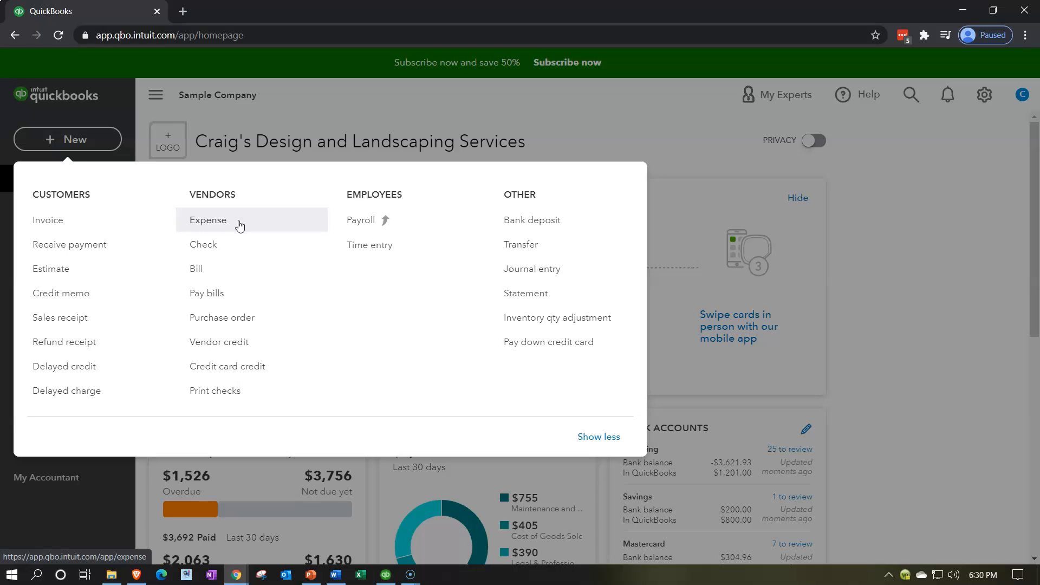
pyautogui.moveTo(233, 247)
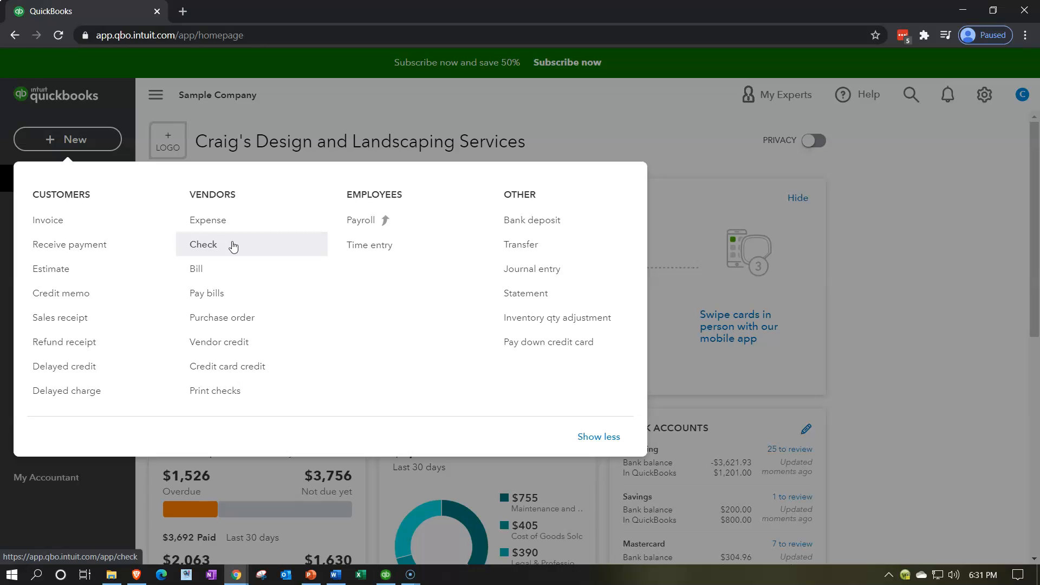
pyautogui.moveTo(233, 268)
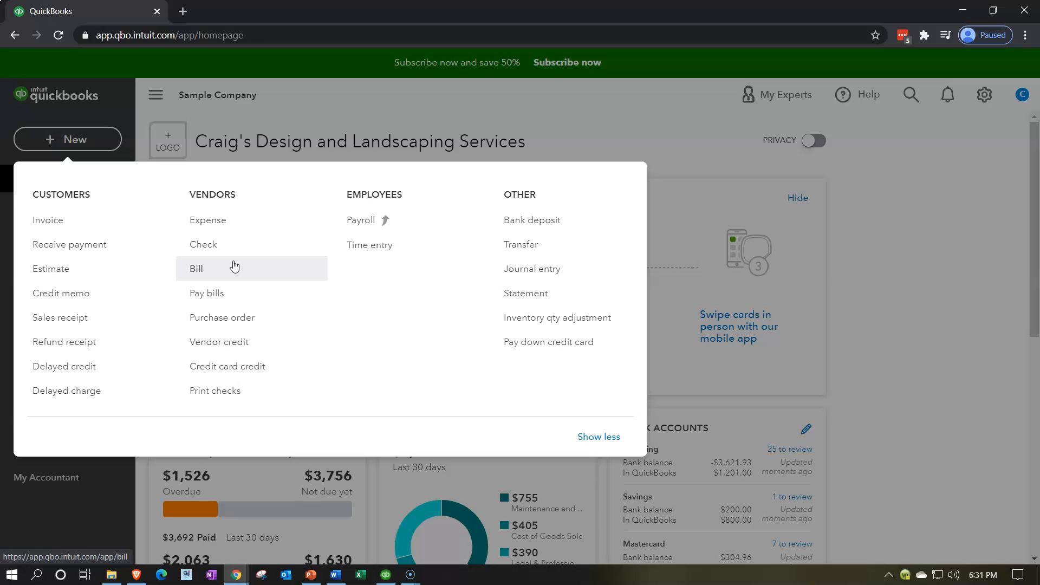
pyautogui.moveTo(390, 90)
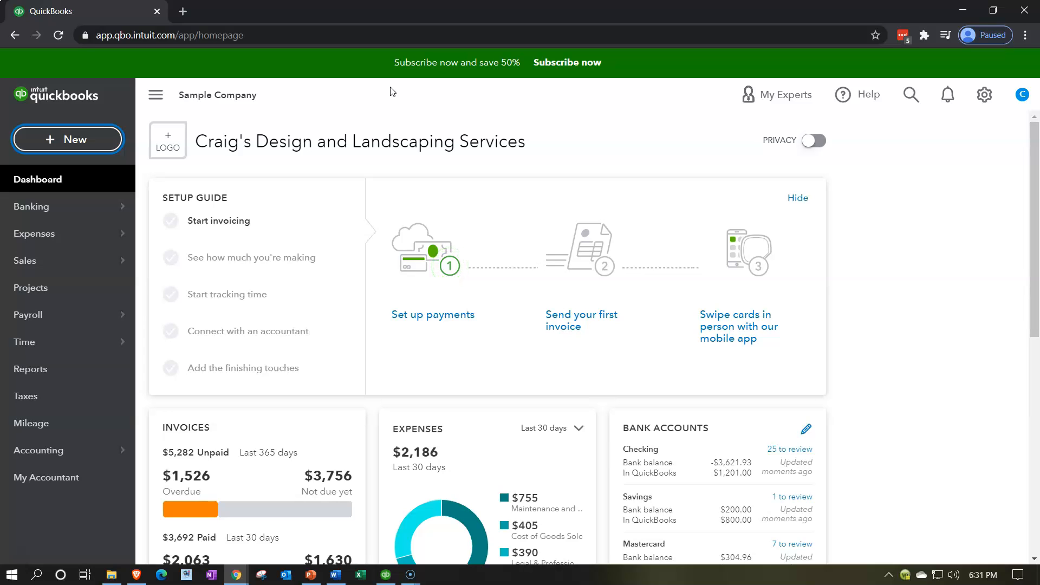
pyautogui.moveTo(379, 228)
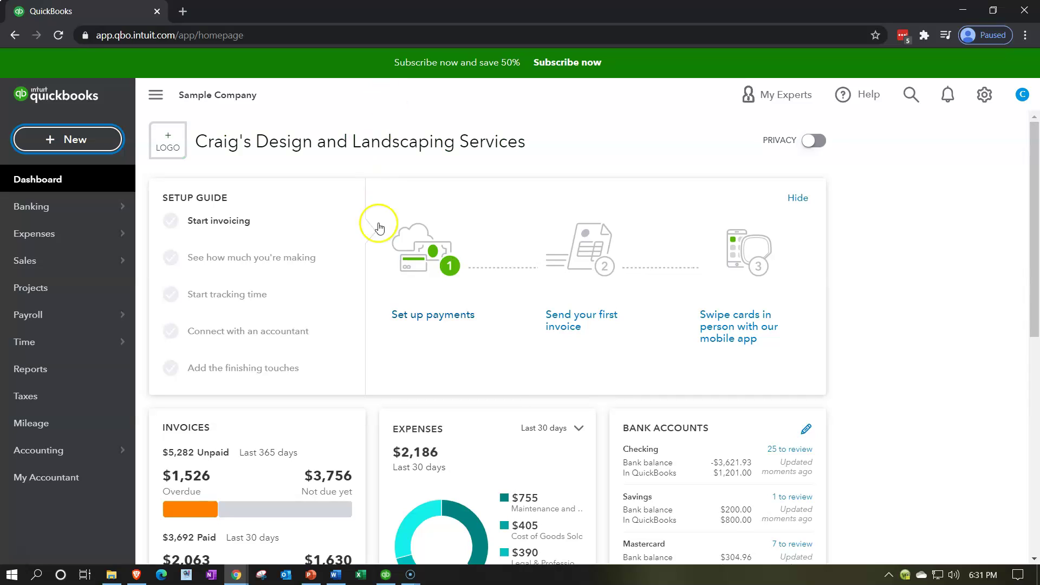
pyautogui.moveTo(381, 336)
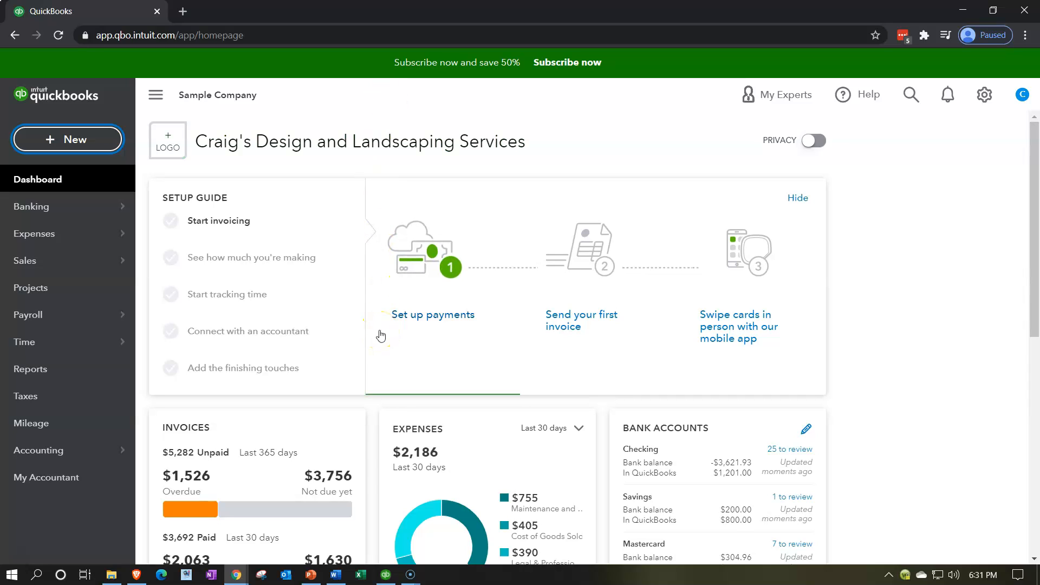
pyautogui.moveTo(385, 574)
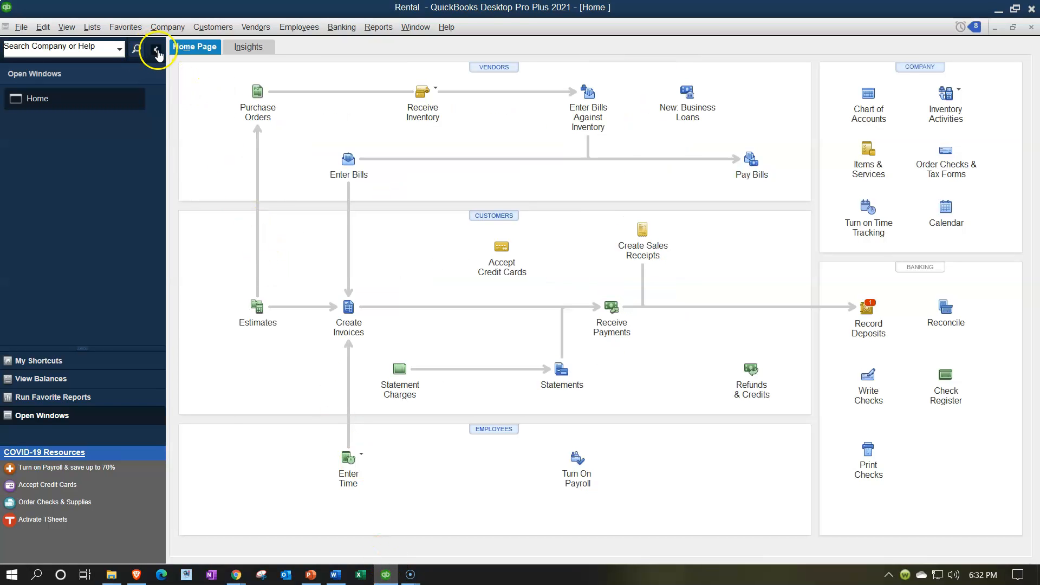
# Collapse the side navigation panel to enlarge the Home Page flowchart
pyautogui.click(157, 51)
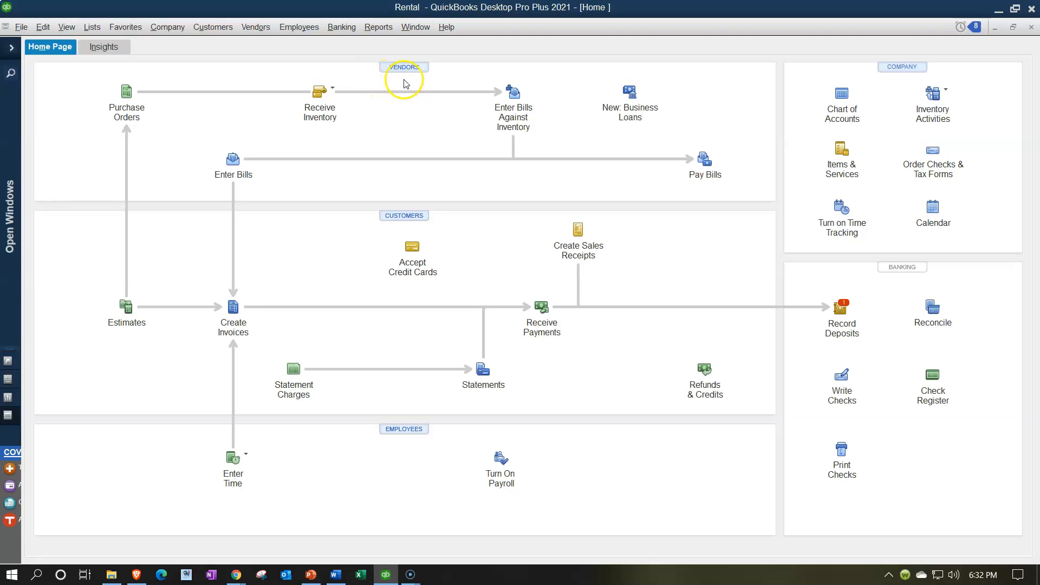
pyautogui.moveTo(410, 78)
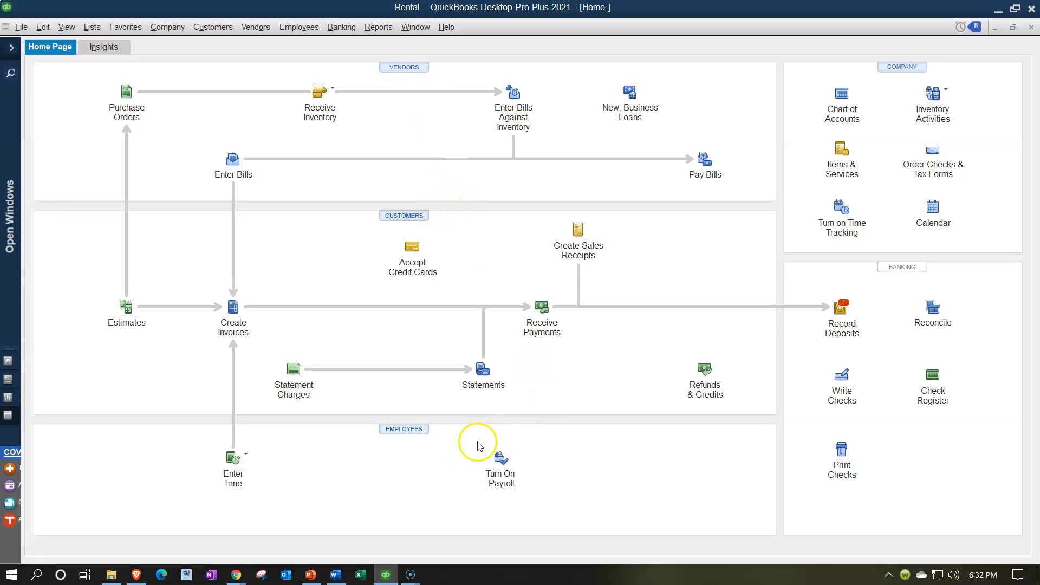
pyautogui.moveTo(429, 441)
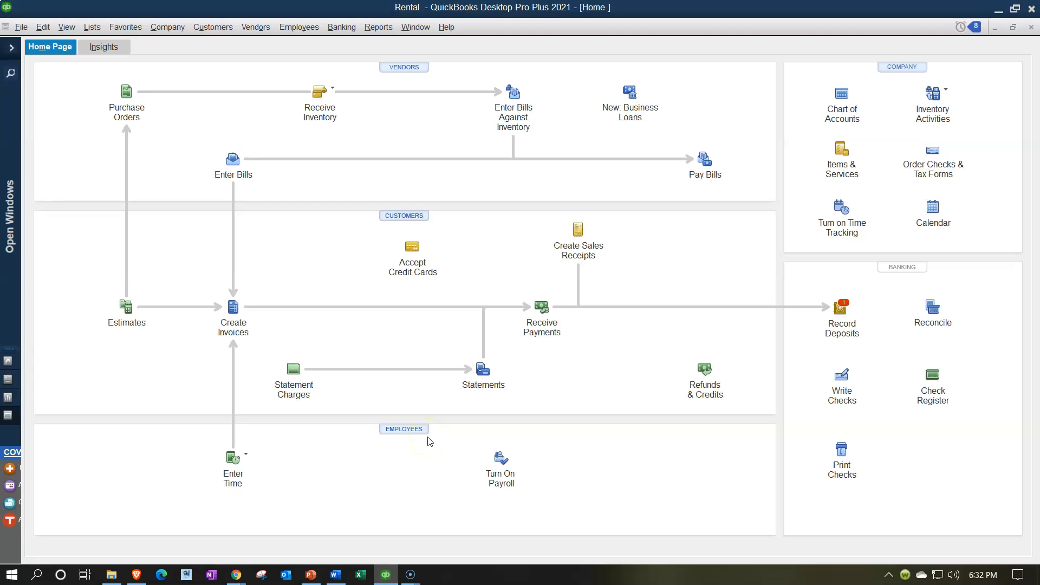
pyautogui.moveTo(490, 198)
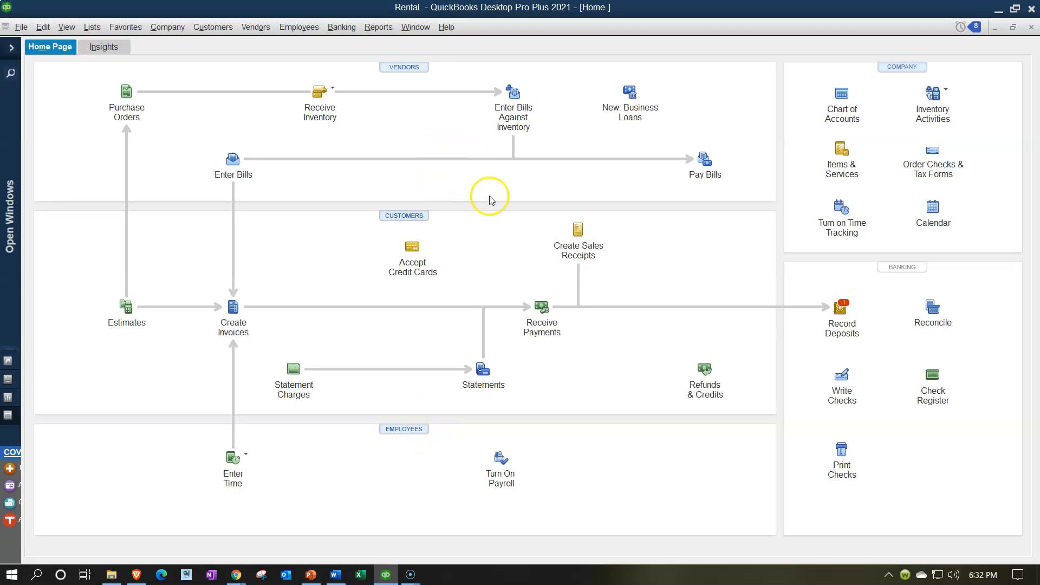
pyautogui.moveTo(595, 449)
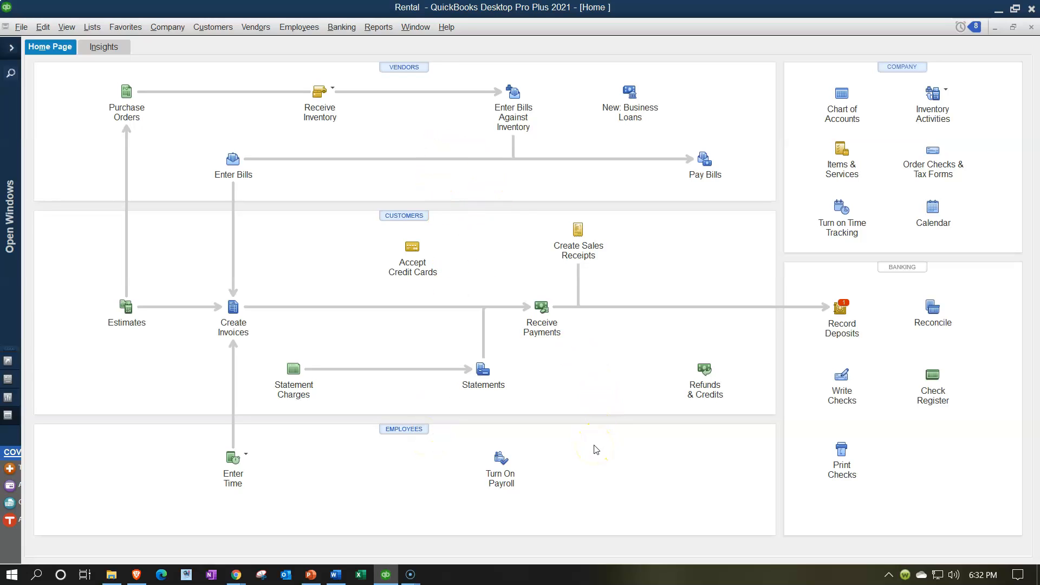
pyautogui.moveTo(396, 157)
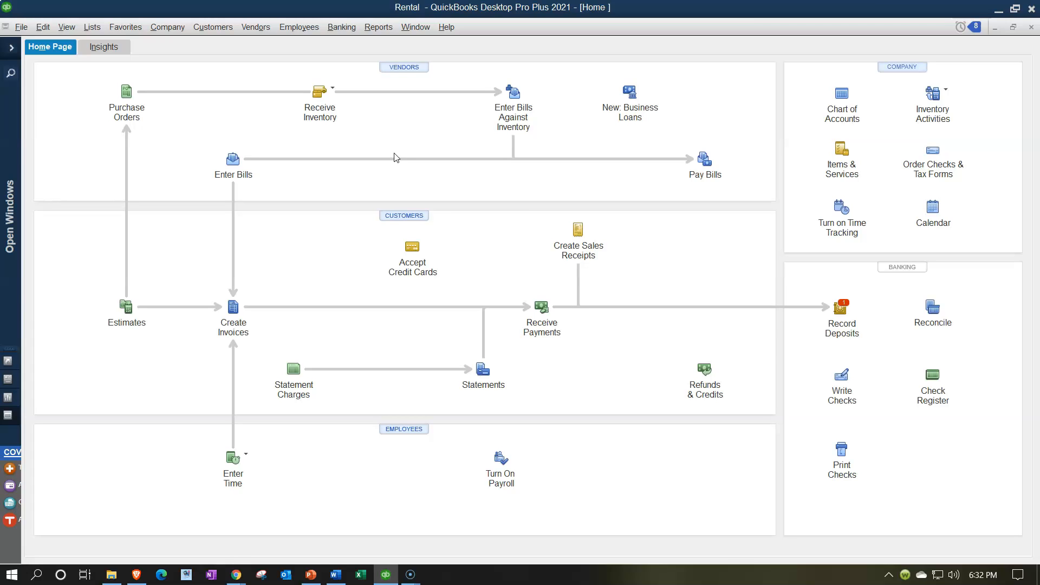
pyautogui.moveTo(405, 124)
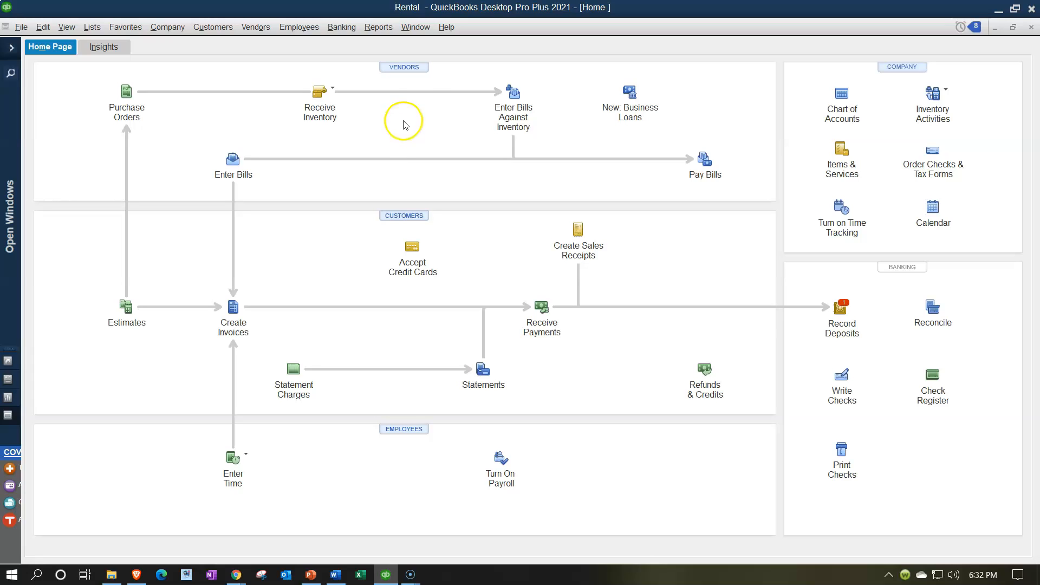
pyautogui.moveTo(417, 86)
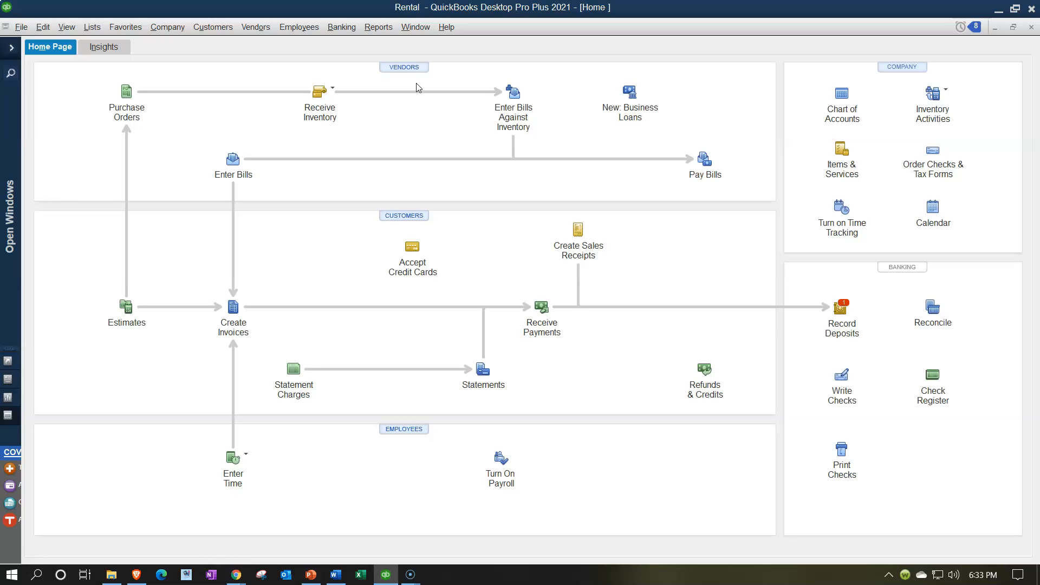
pyautogui.moveTo(847, 411)
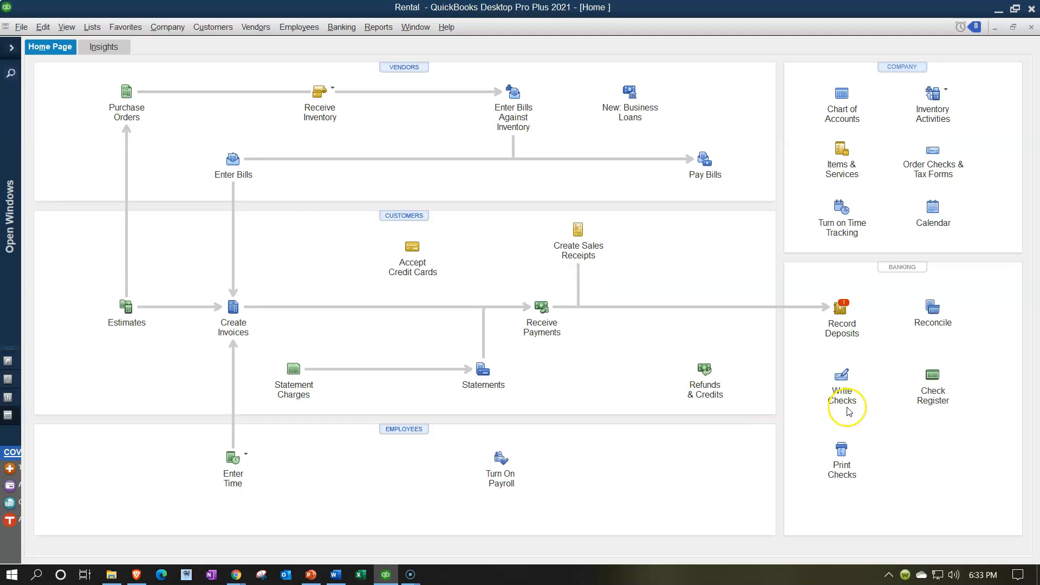
pyautogui.moveTo(841, 391)
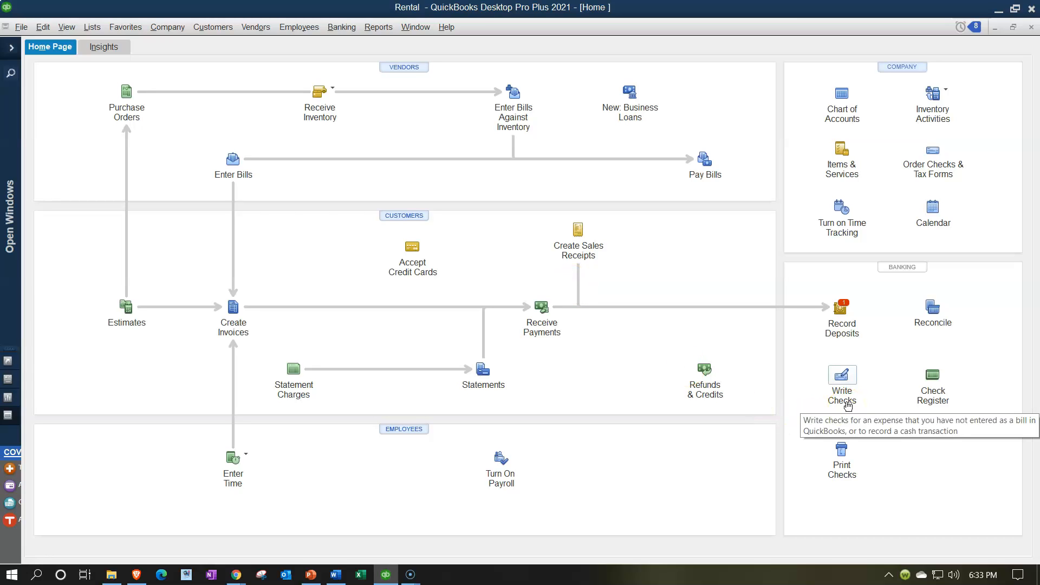
pyautogui.moveTo(718, 126)
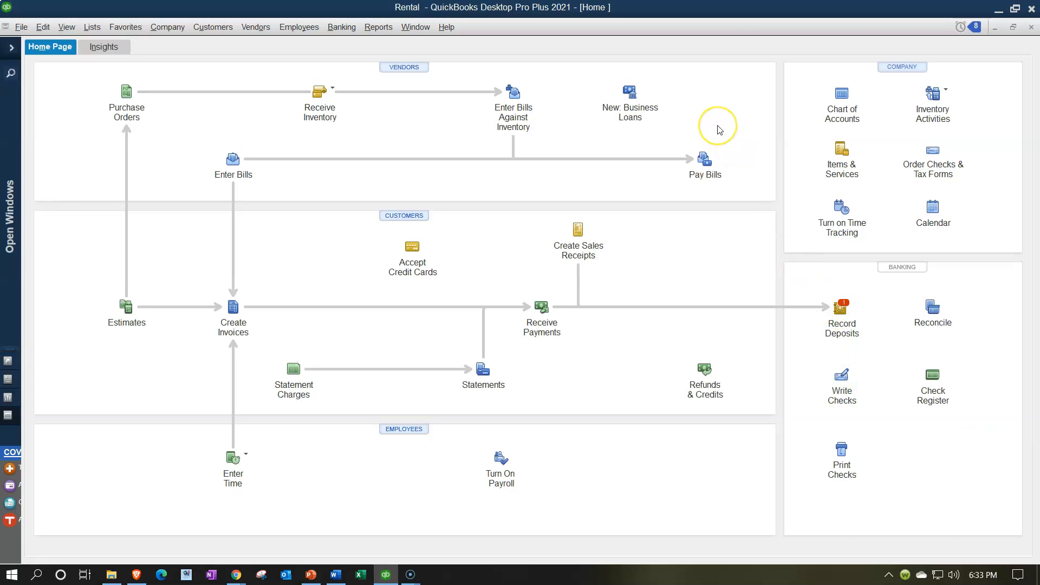
pyautogui.moveTo(718, 130)
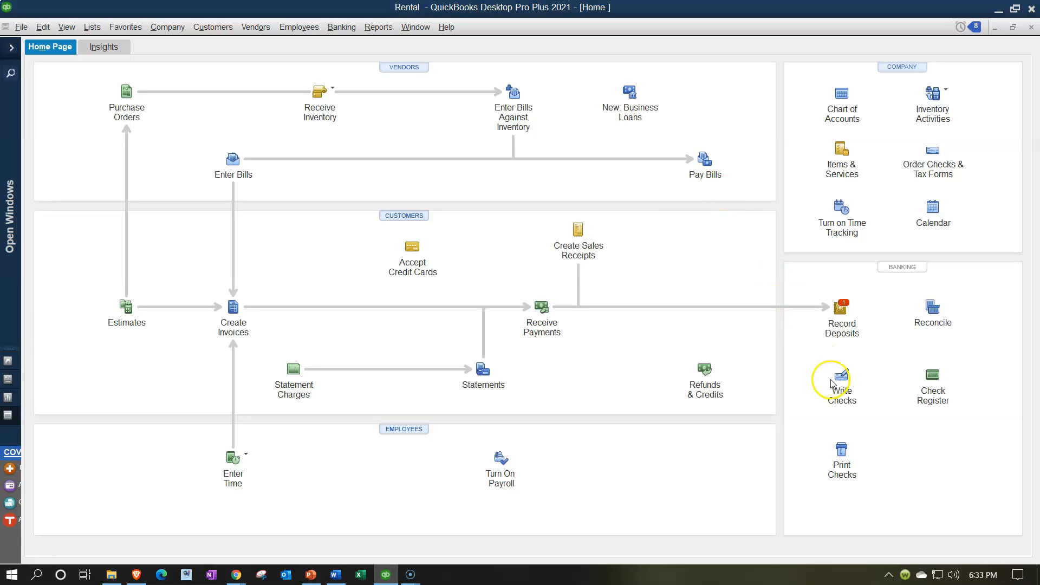
pyautogui.moveTo(742, 127)
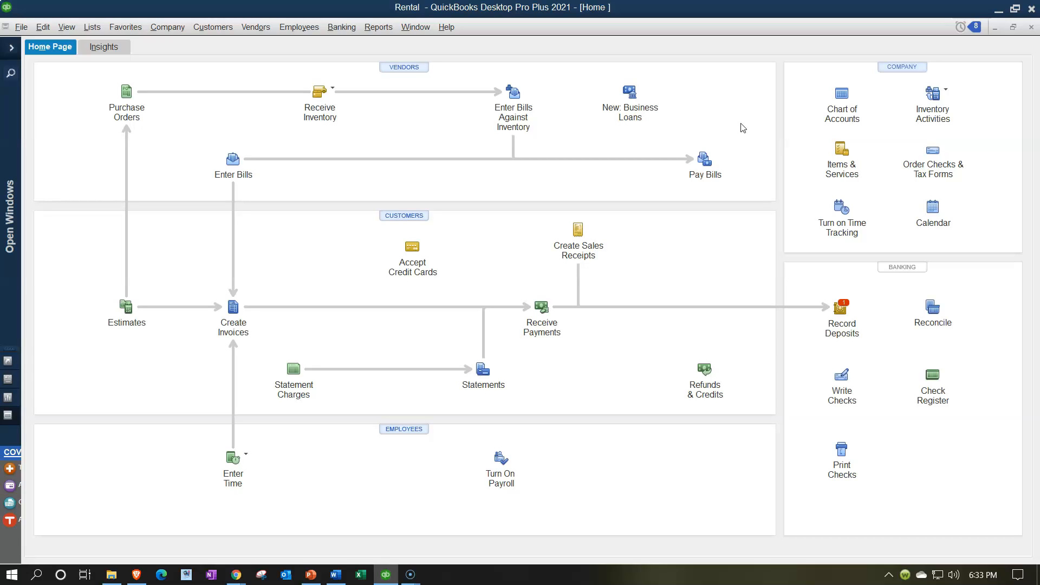
pyautogui.moveTo(802, 393)
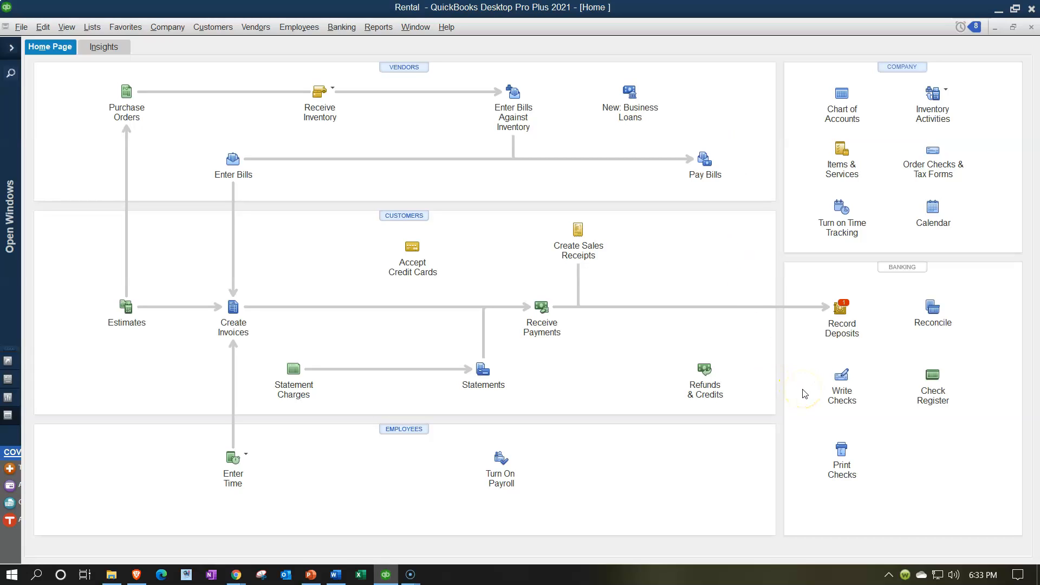
pyautogui.moveTo(815, 399)
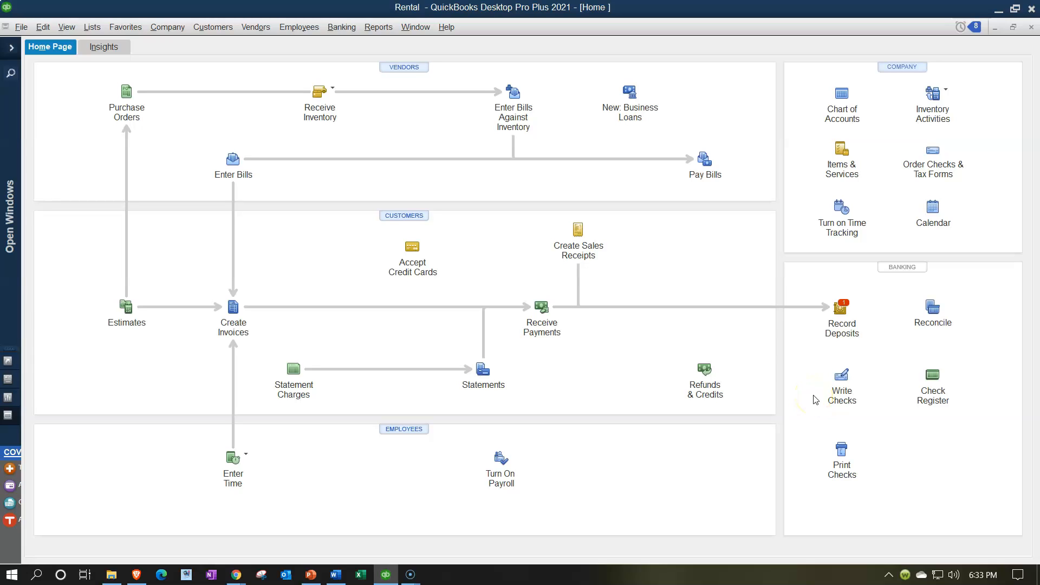
pyautogui.moveTo(431, 430)
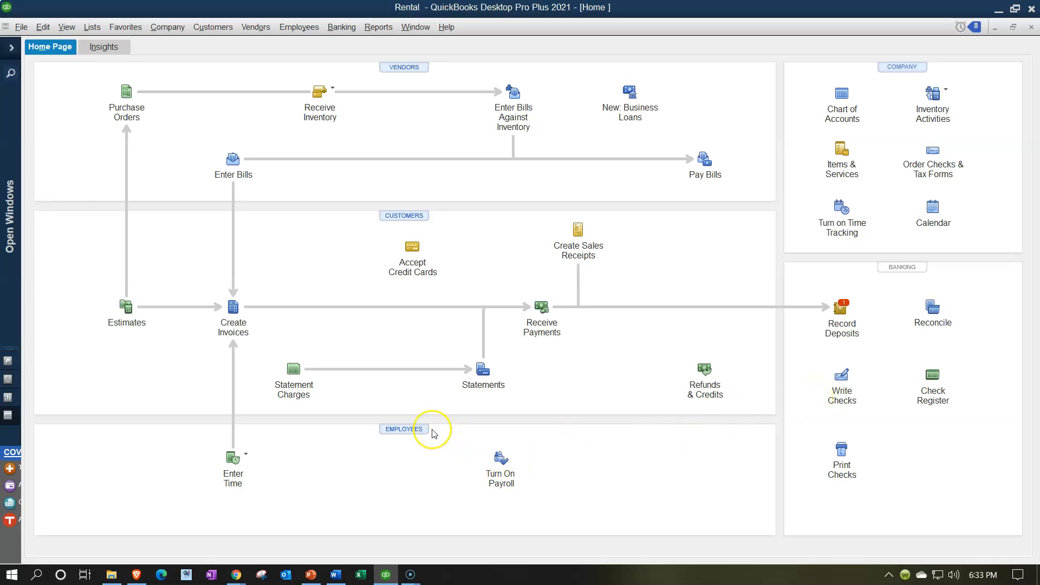
pyautogui.moveTo(384, 574)
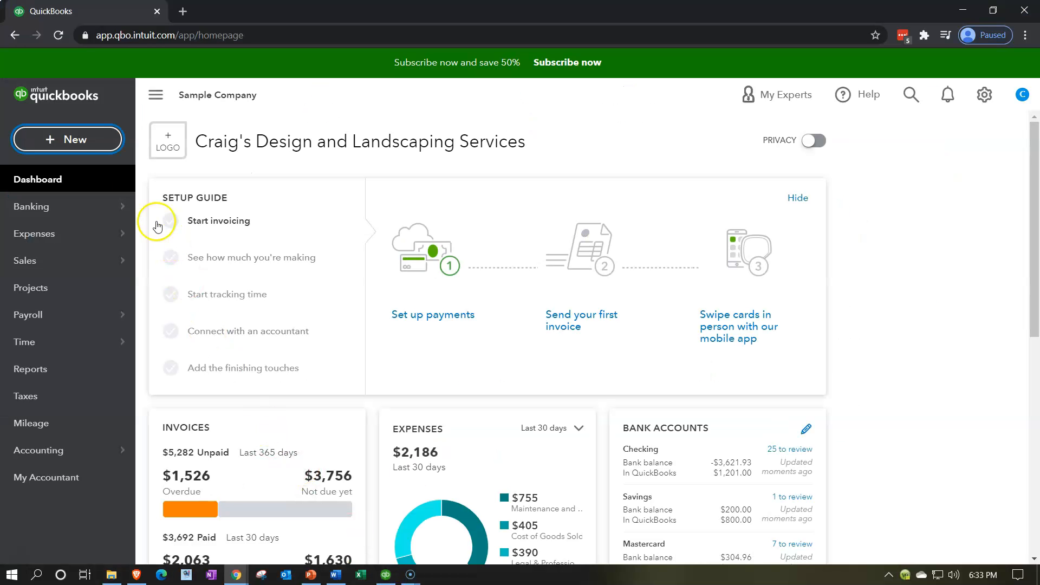
# Browse the + New menu's vendor transactions, then switch back to QuickBooks Desktop
pyautogui.click(67, 139)
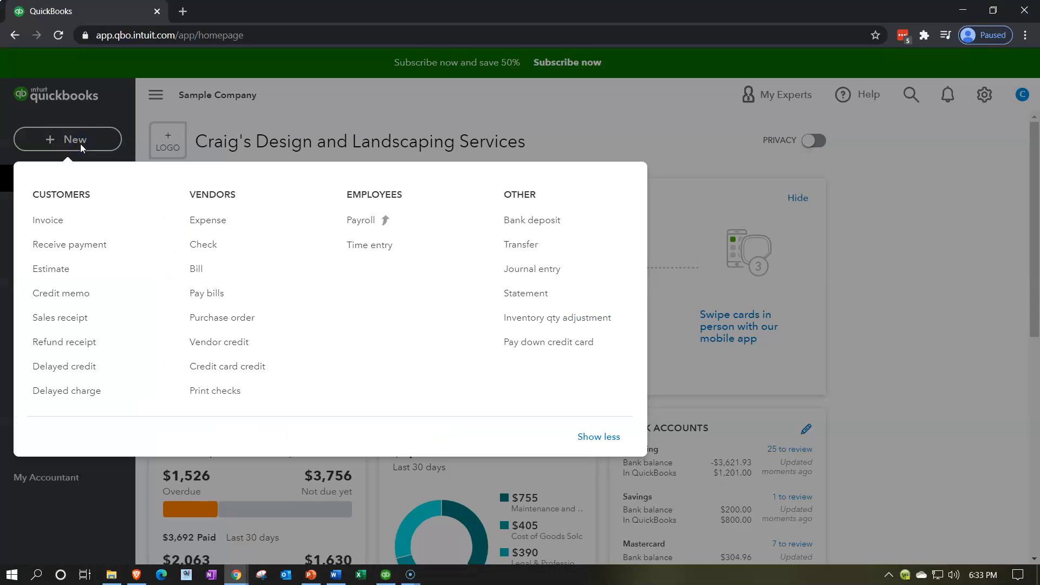
pyautogui.moveTo(212, 244)
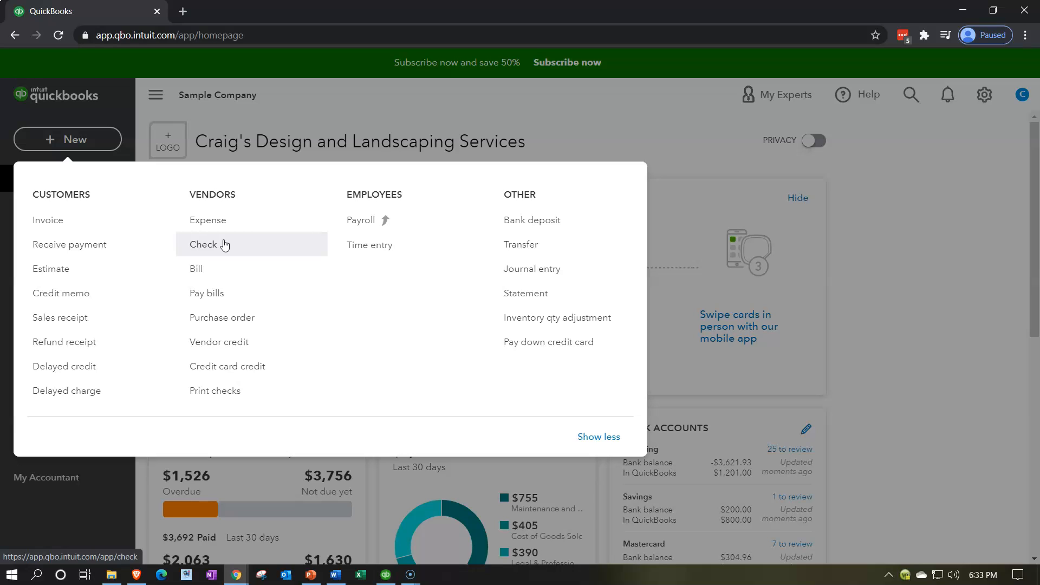
pyautogui.moveTo(208, 219)
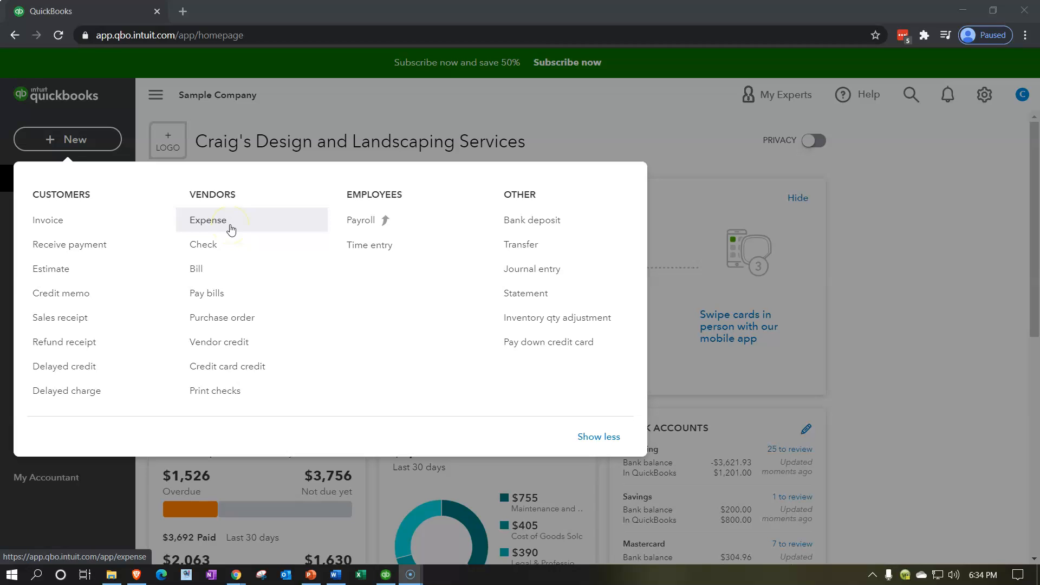
pyautogui.moveTo(230, 242)
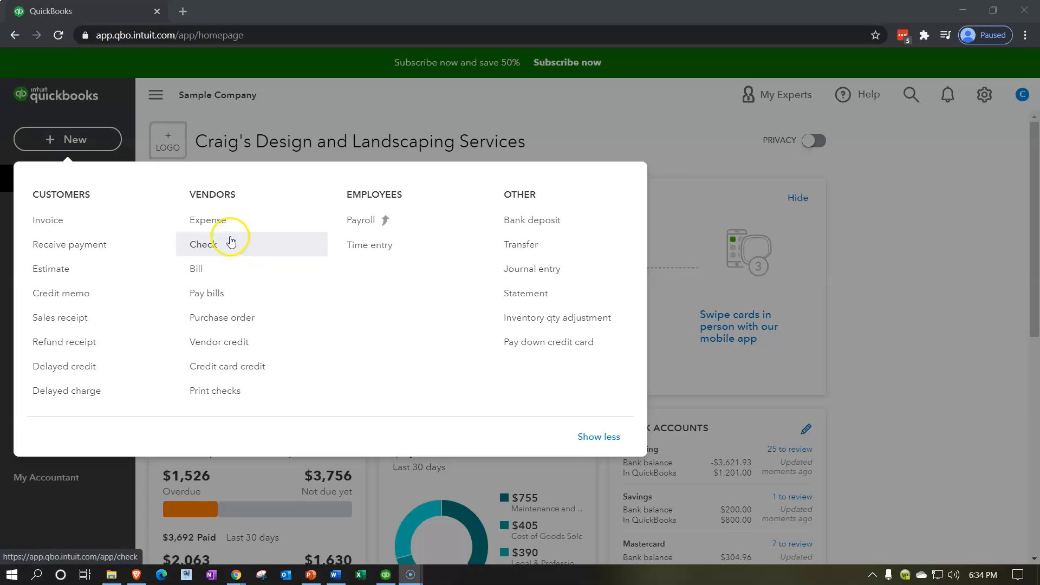
pyautogui.moveTo(229, 236)
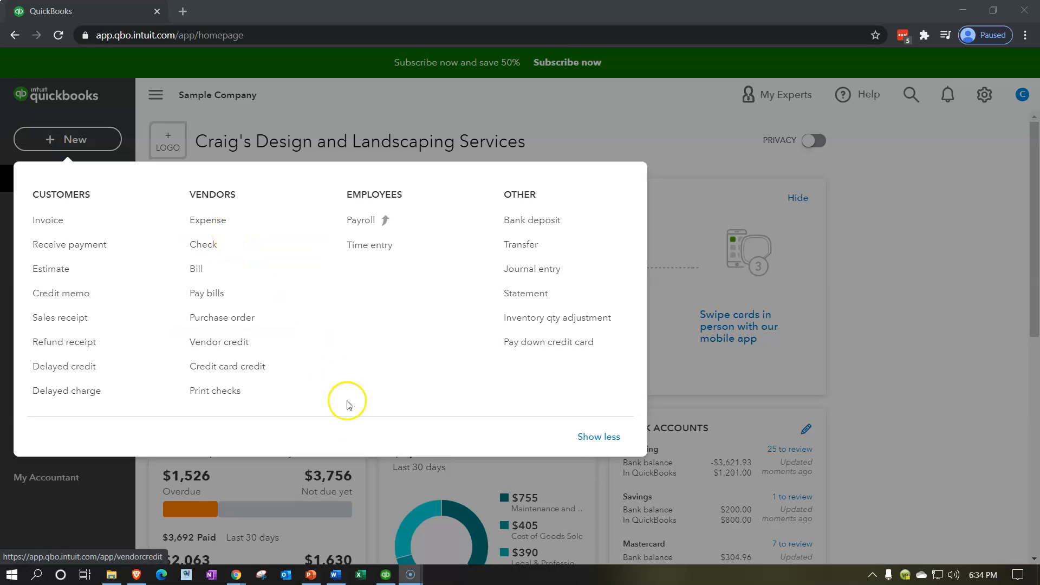
pyautogui.click(385, 574)
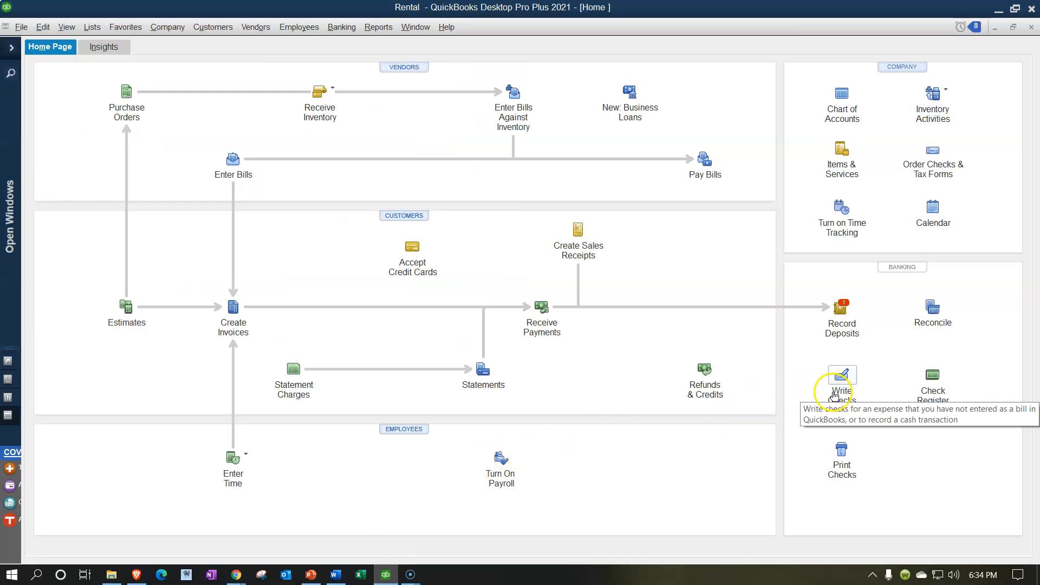
pyautogui.moveTo(843, 416)
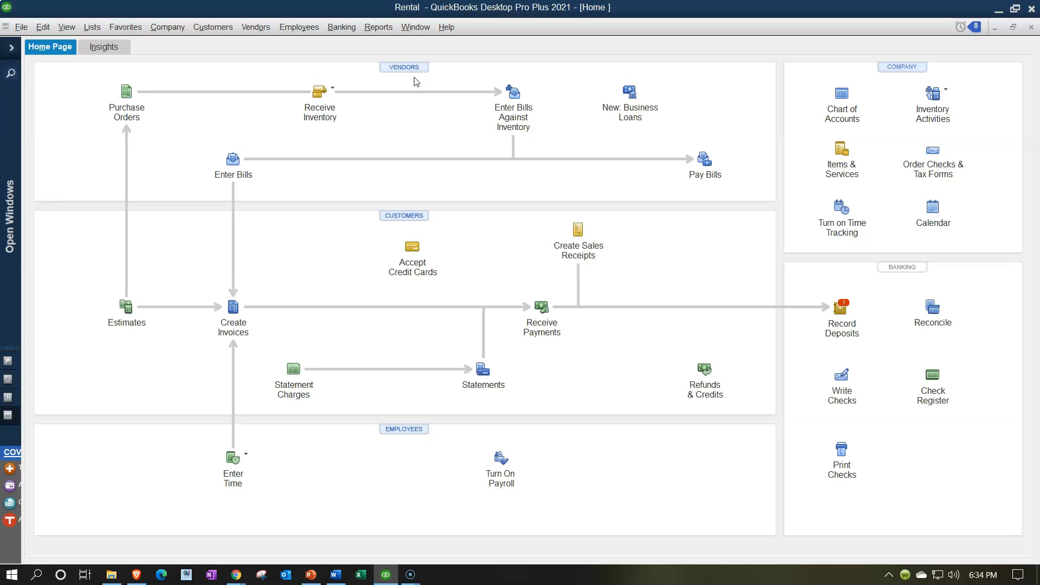
pyautogui.moveTo(423, 157)
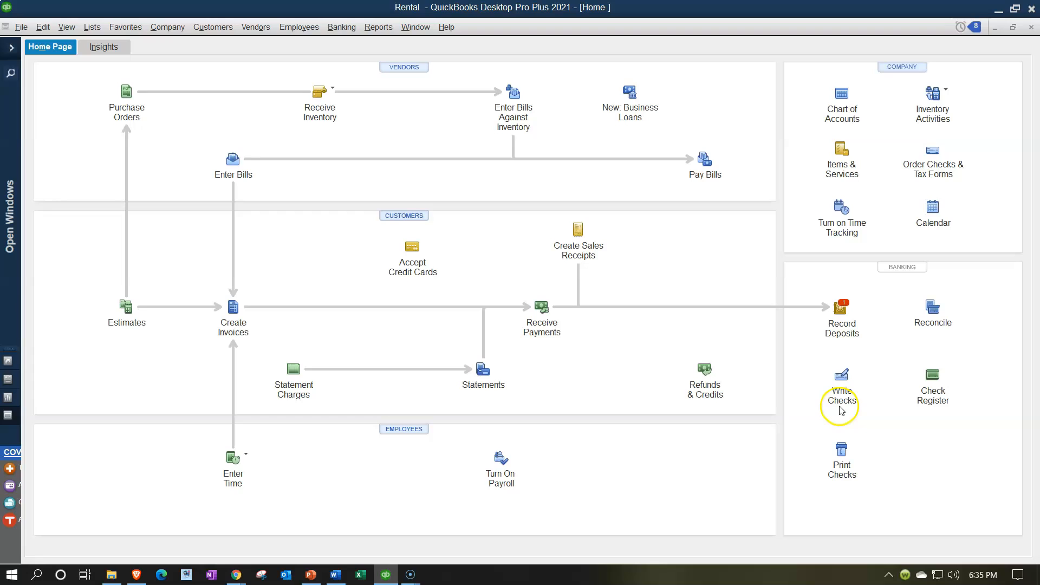
pyautogui.moveTo(257, 167)
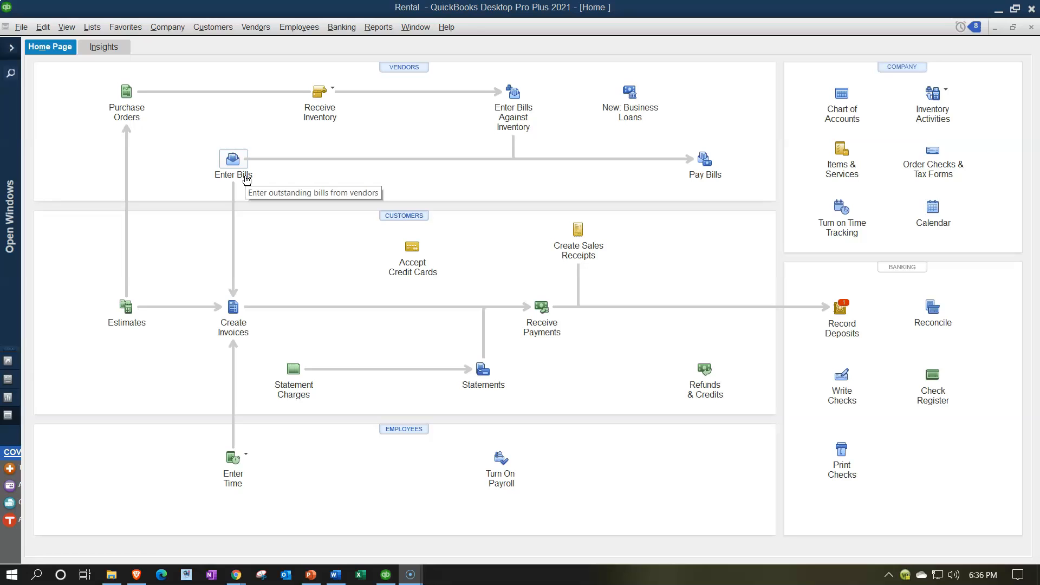
pyautogui.moveTo(705, 174)
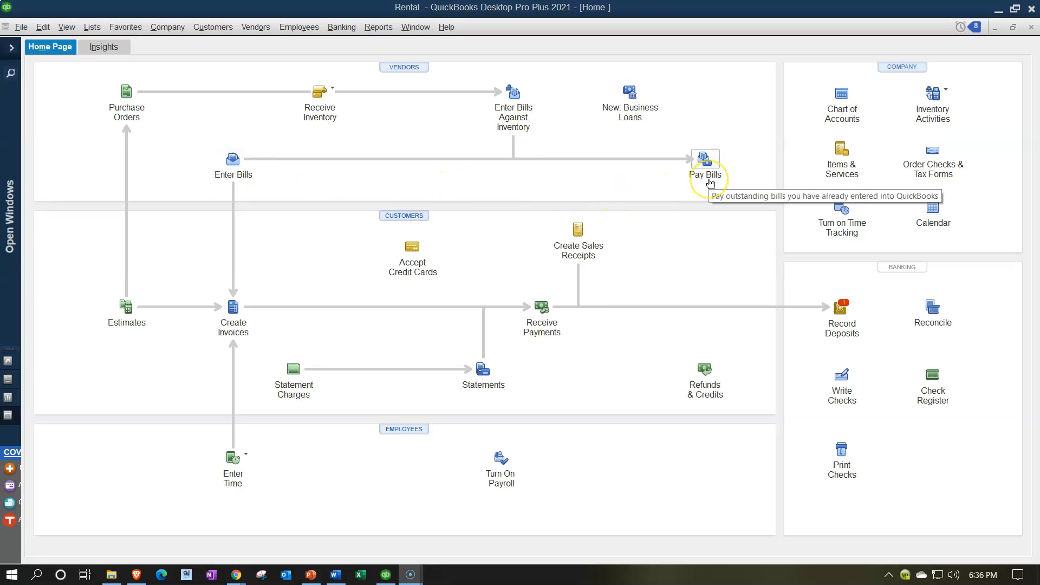
pyautogui.moveTo(240, 190)
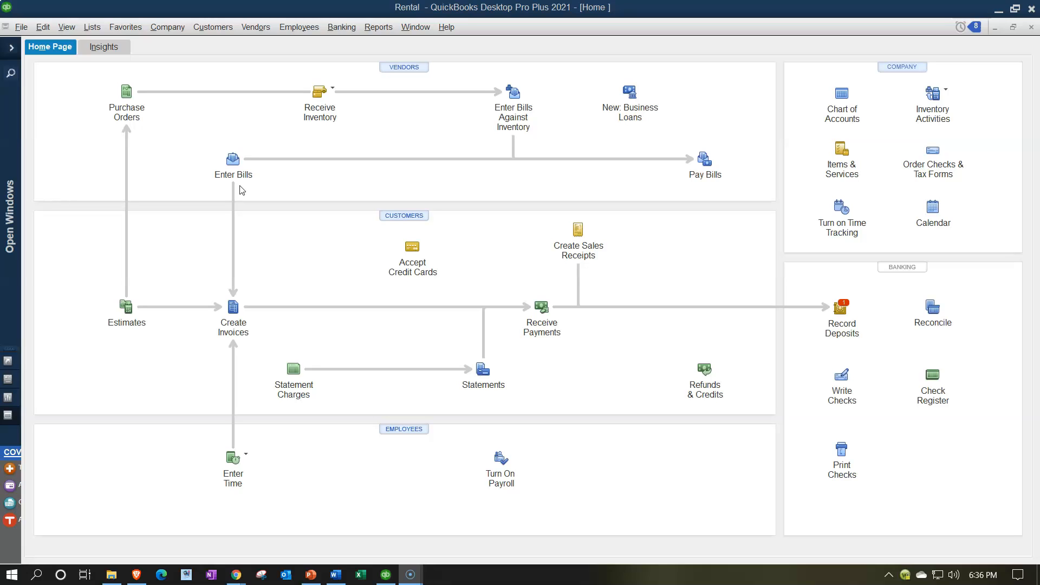
pyautogui.moveTo(576, 190)
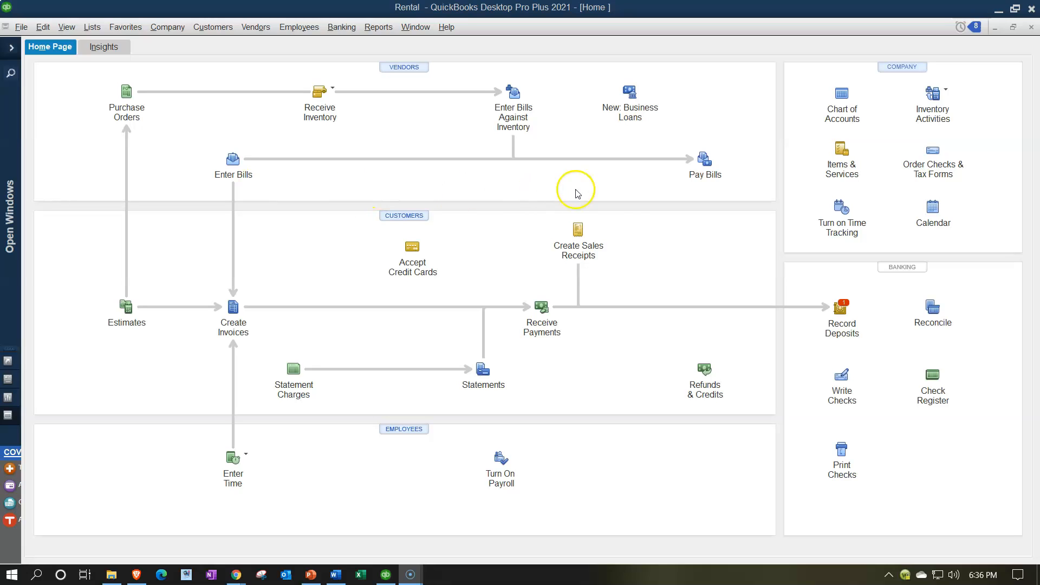
pyautogui.moveTo(683, 179)
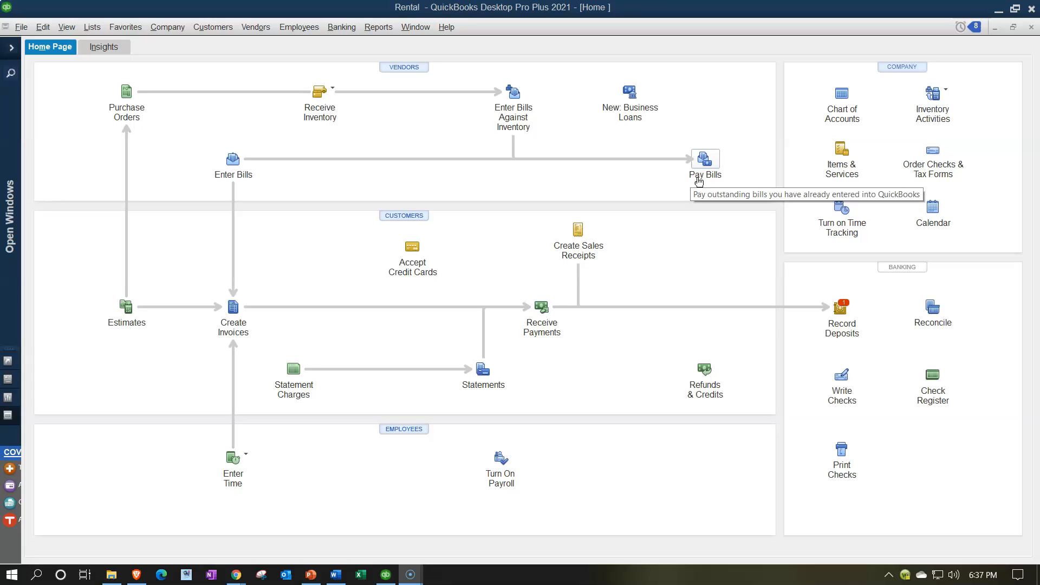
pyautogui.moveTo(388, 530)
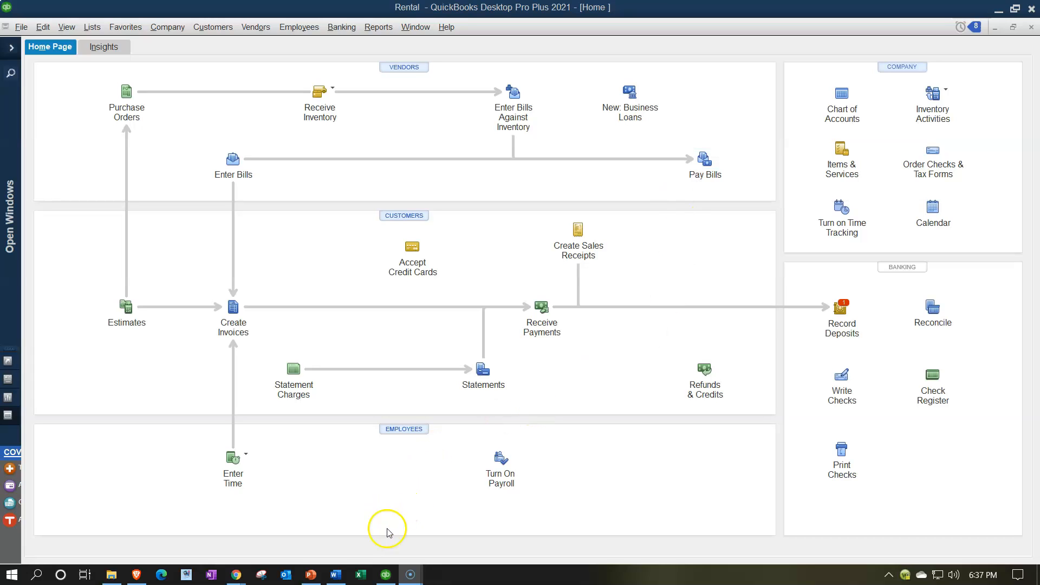
pyautogui.moveTo(390, 565)
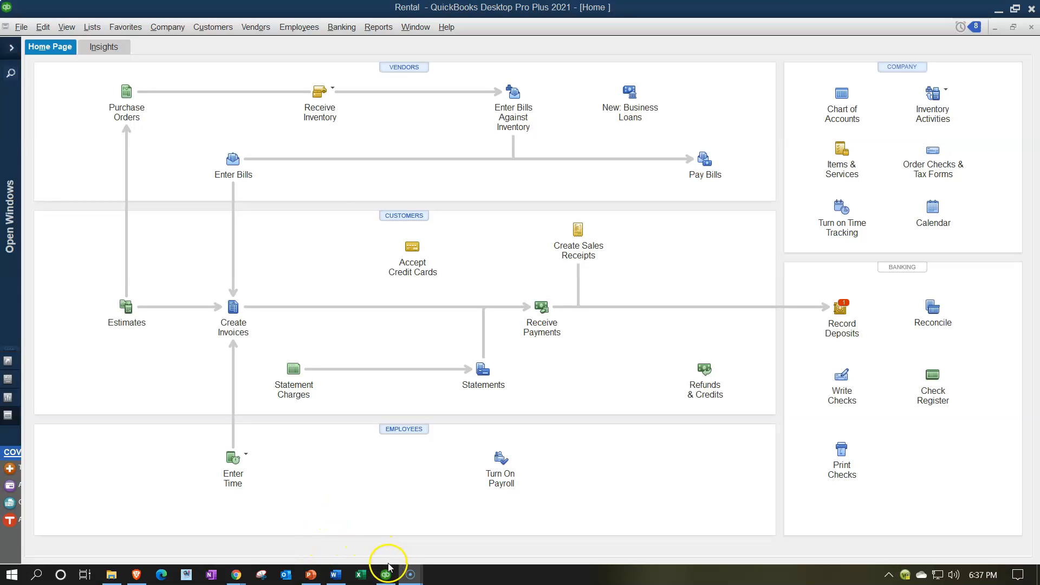
# Switch to Chrome and choose Pay bills from the + New menu
pyautogui.click(386, 574)
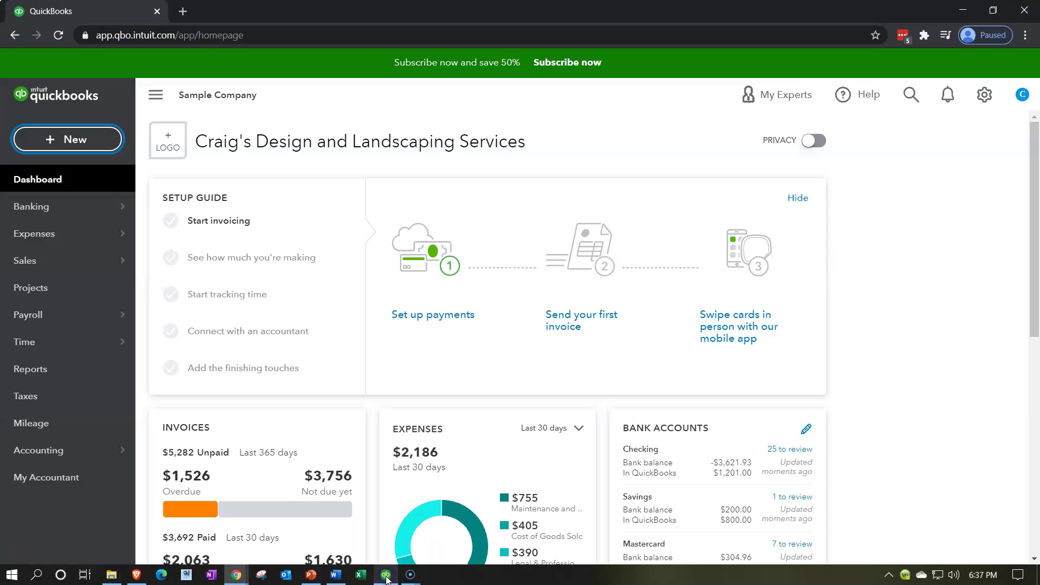
pyautogui.click(67, 139)
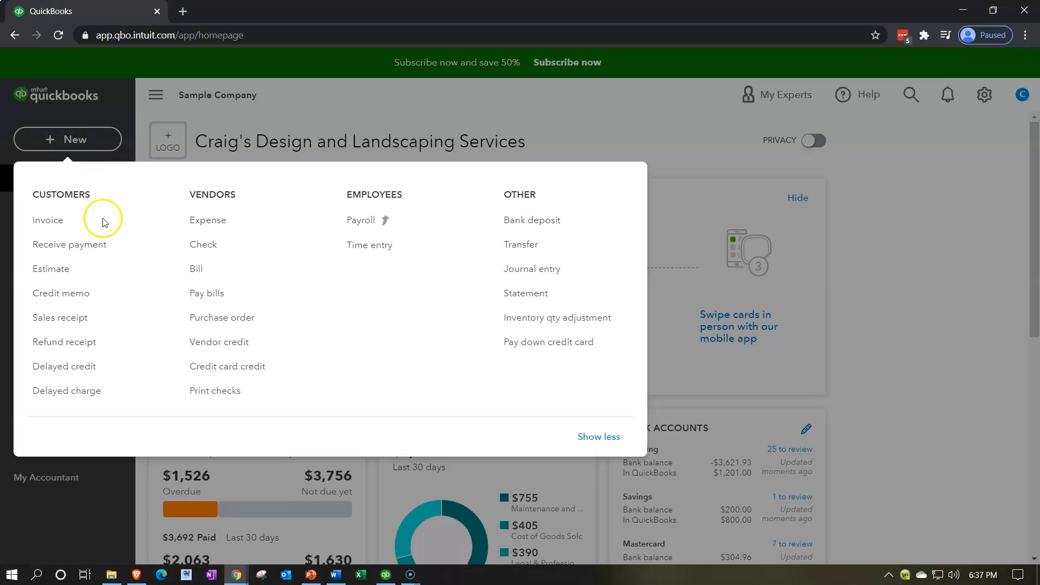
pyautogui.moveTo(197, 269)
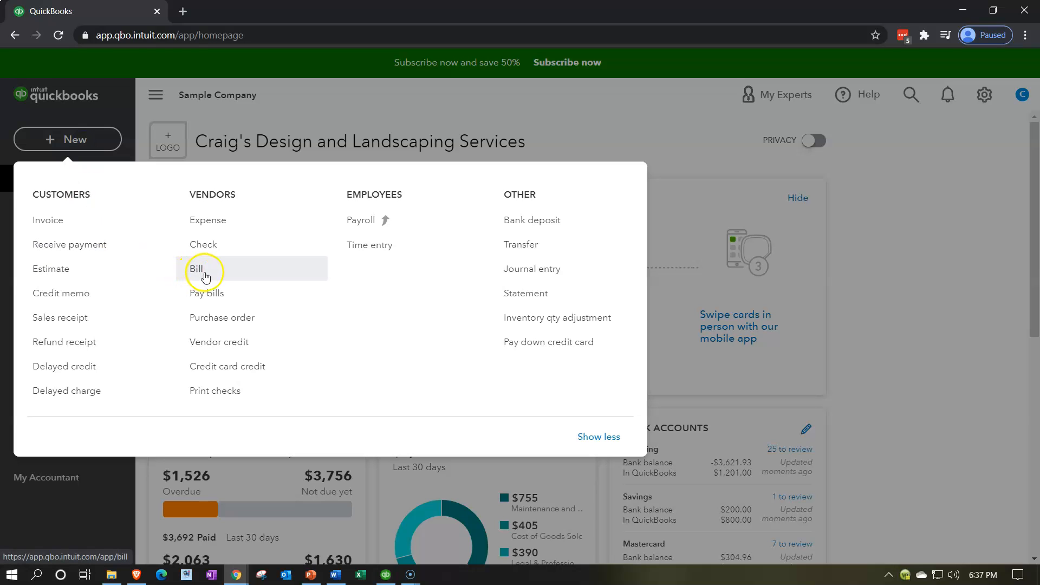
pyautogui.moveTo(206, 293)
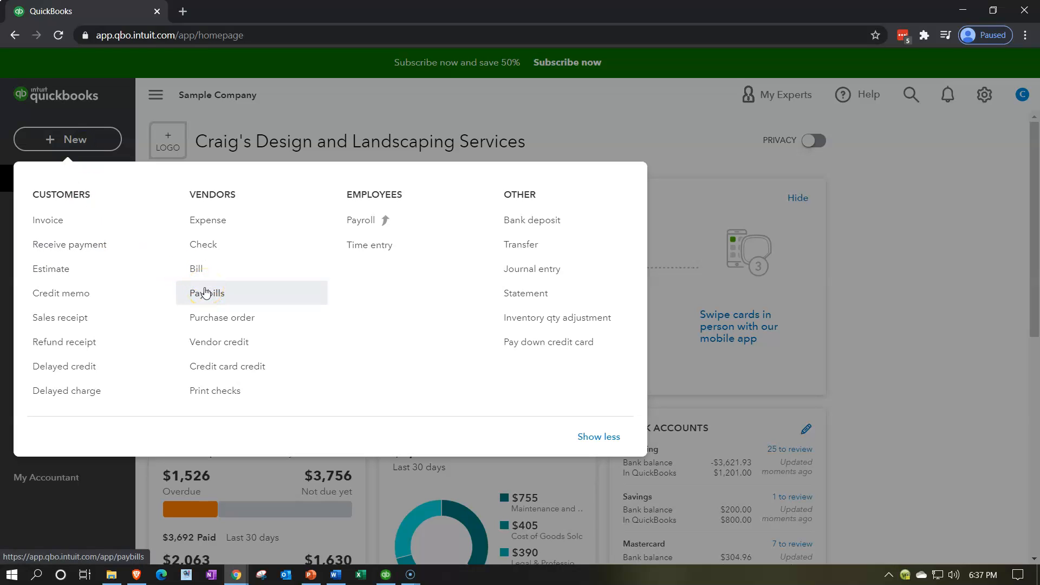
pyautogui.click(206, 293)
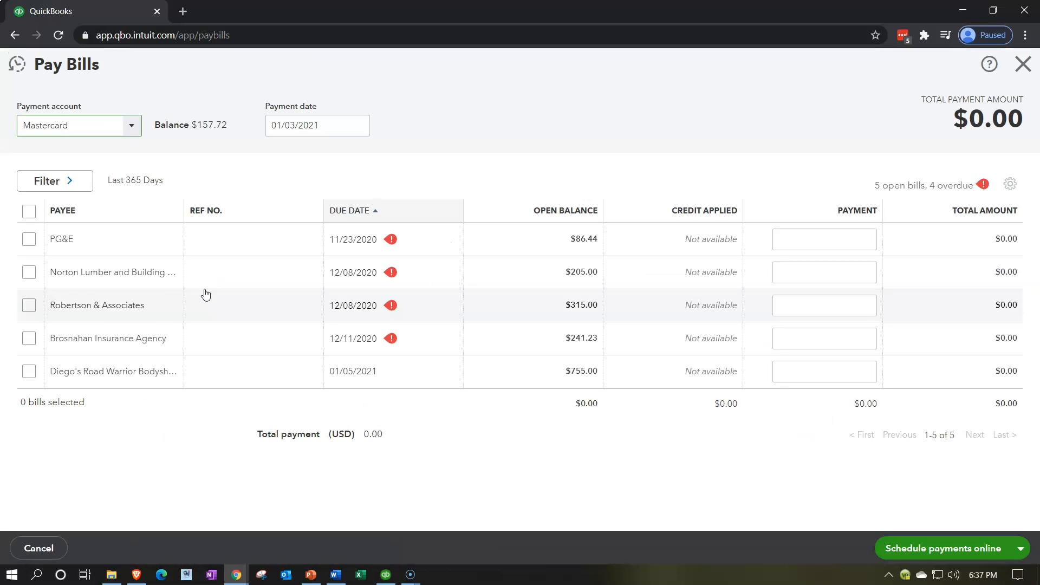
pyautogui.moveTo(130, 277)
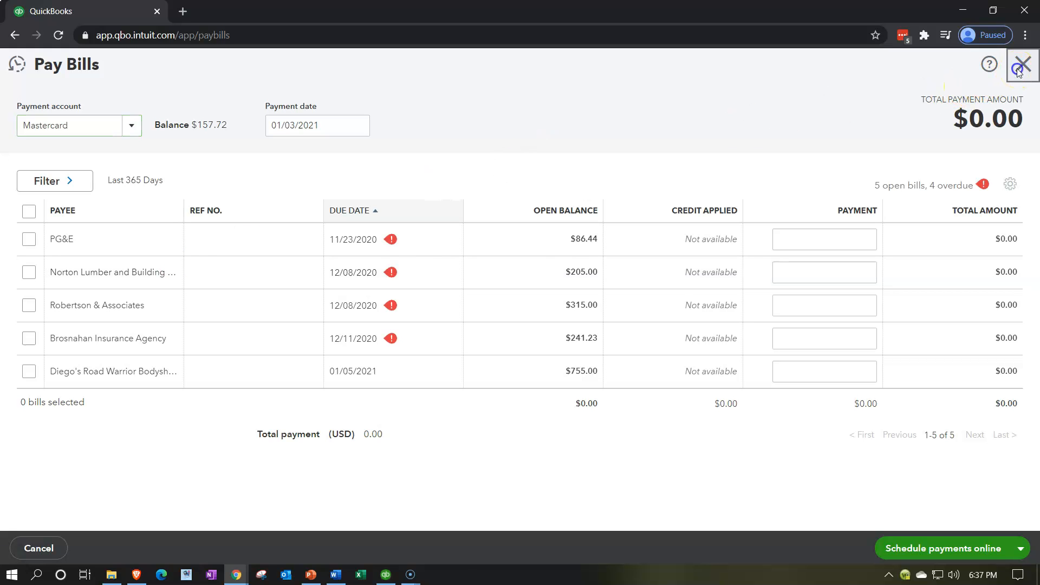
pyautogui.click(1022, 65)
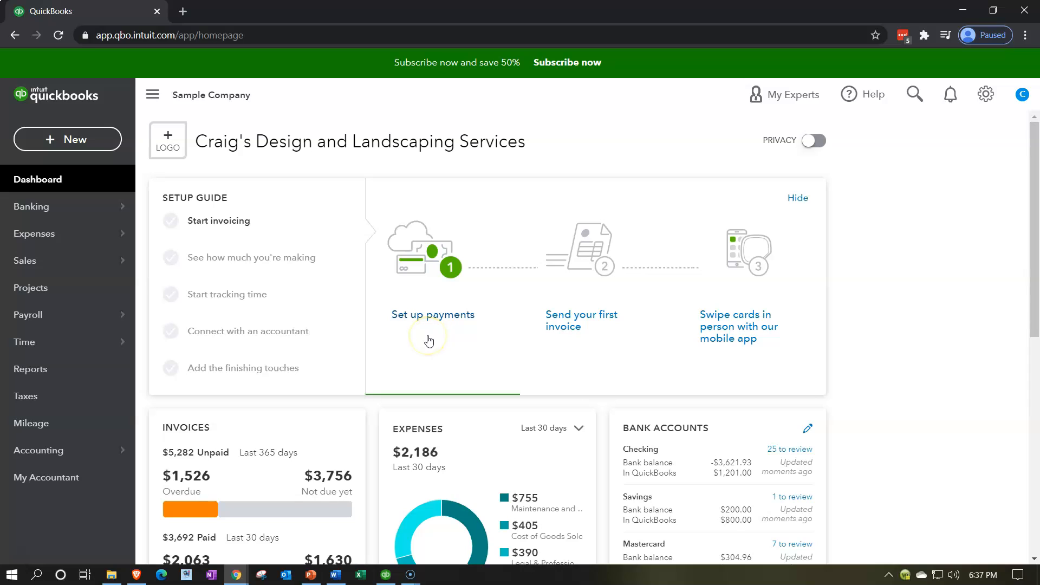
pyautogui.moveTo(377, 378)
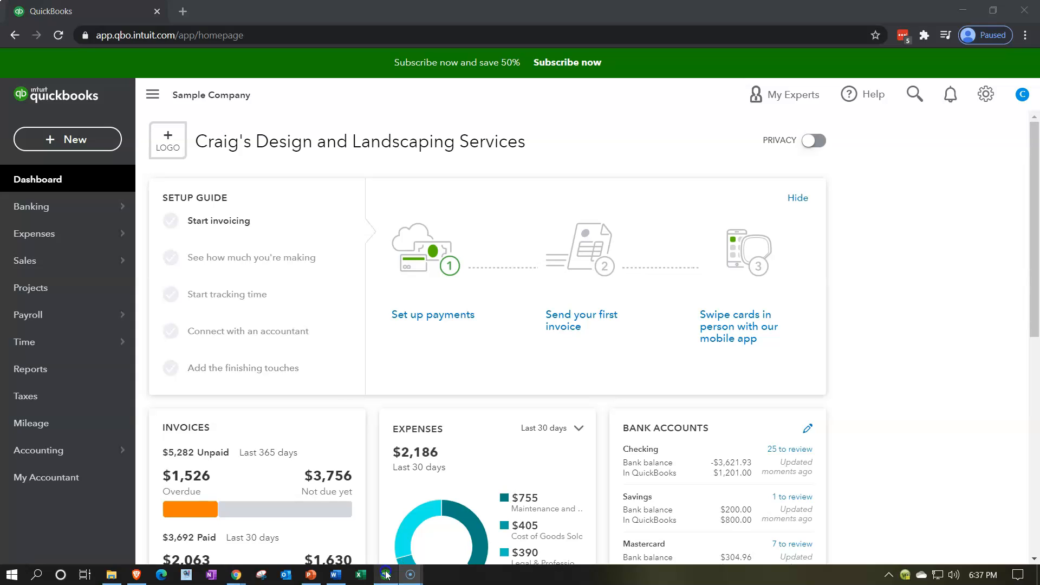
# Switch to QuickBooks Desktop via the taskbar to show the Rental company Home Page
pyautogui.click(385, 574)
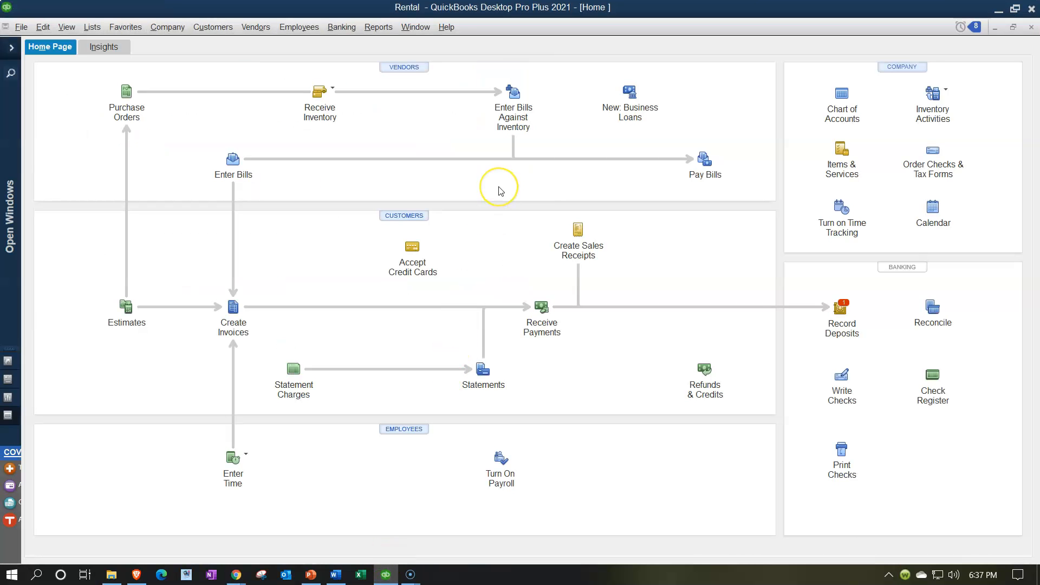
pyautogui.moveTo(499, 191)
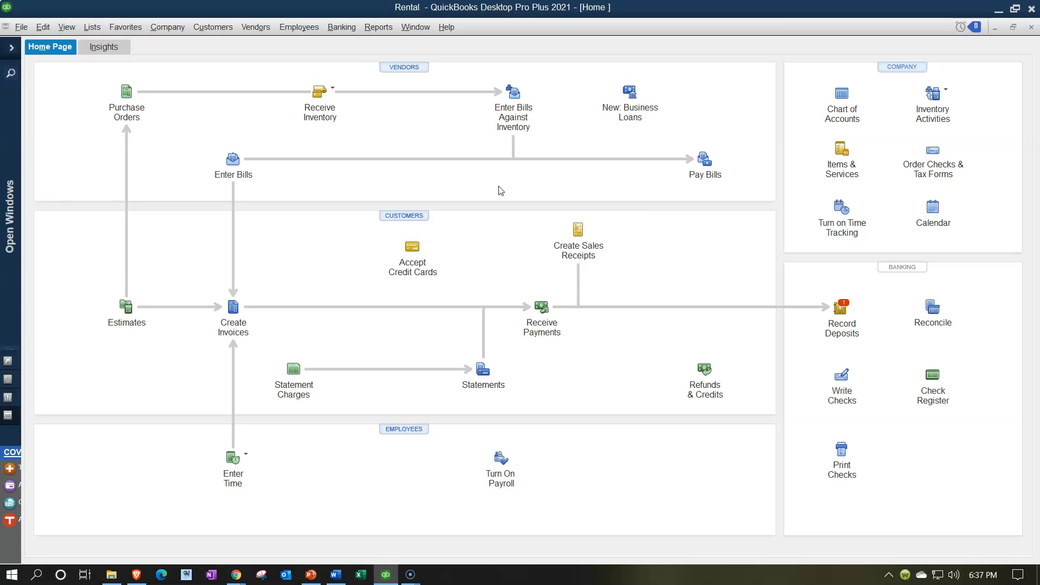
pyautogui.moveTo(403, 215)
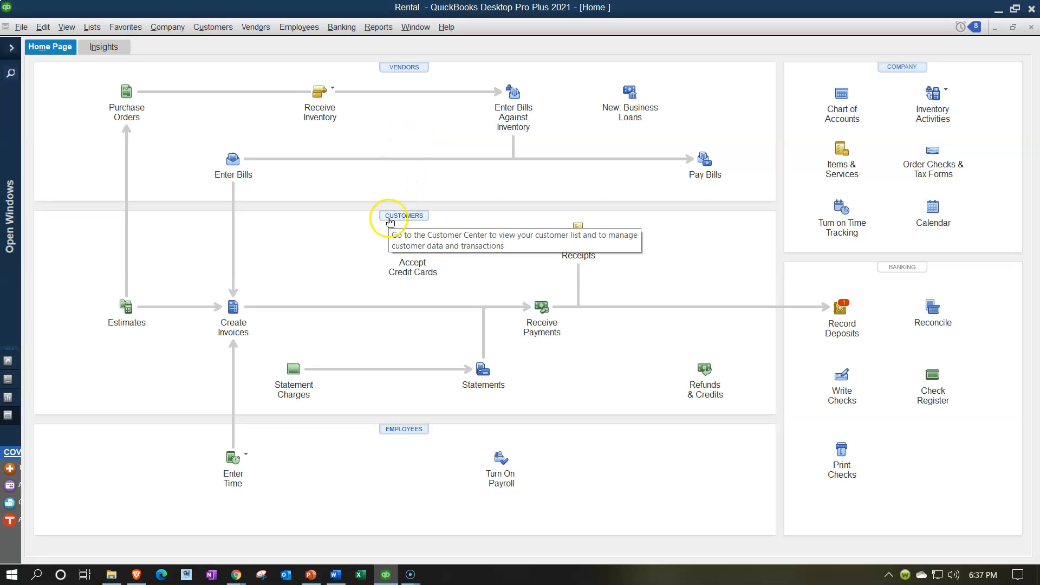
pyautogui.moveTo(382, 164)
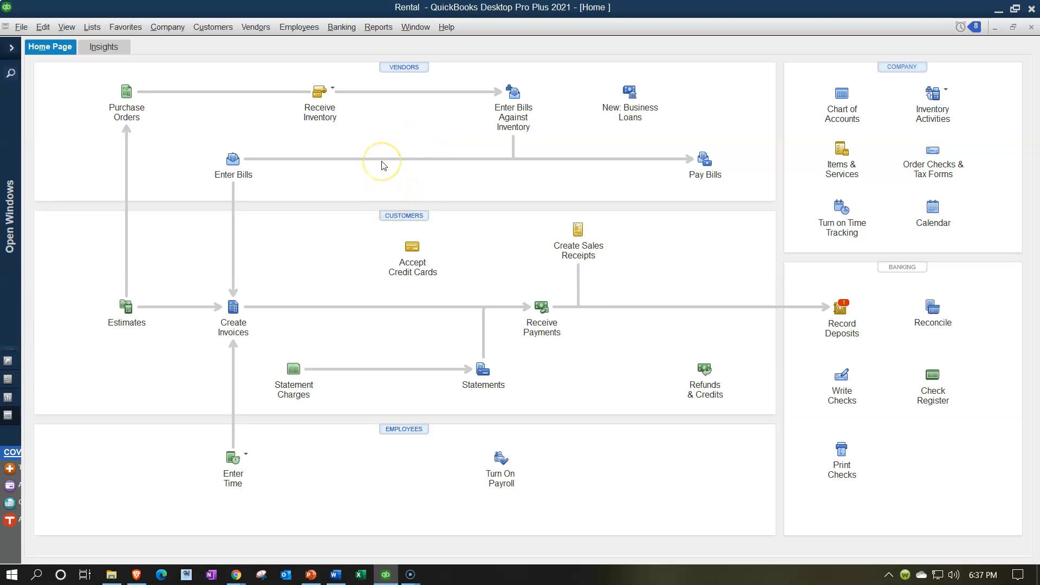
pyautogui.moveTo(382, 164)
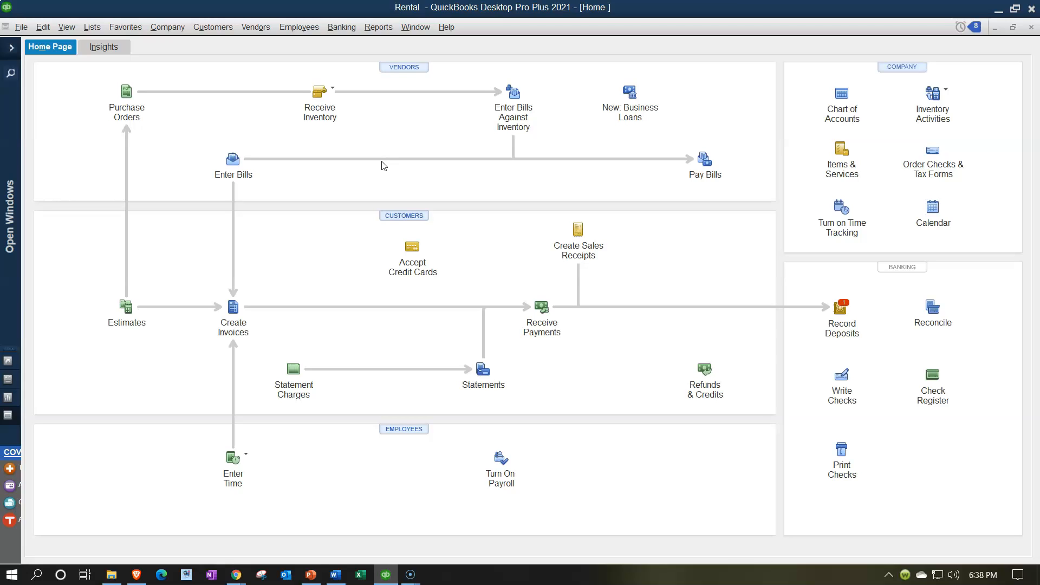
pyautogui.moveTo(126, 91)
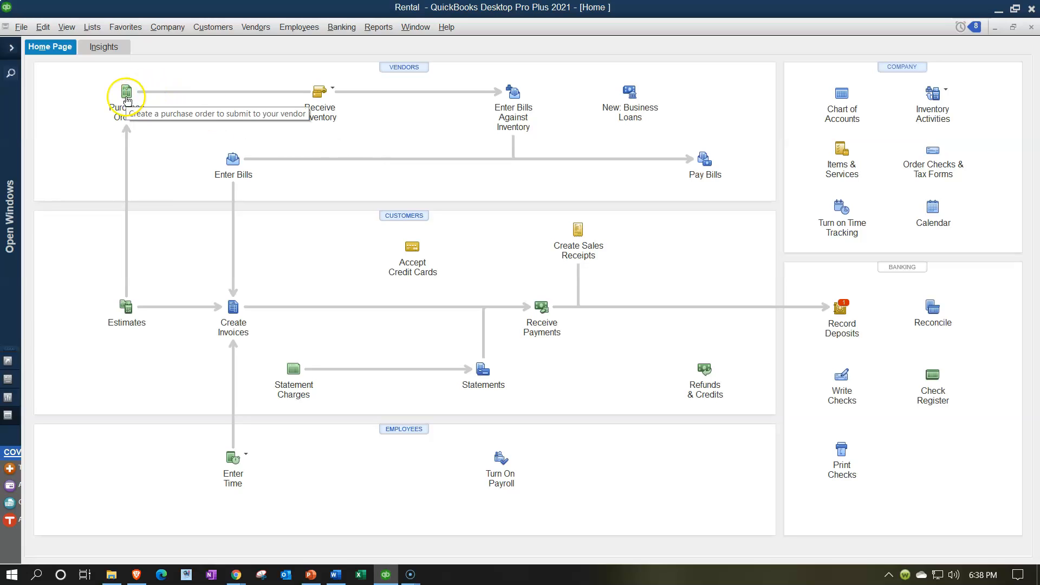
pyautogui.moveTo(127, 133)
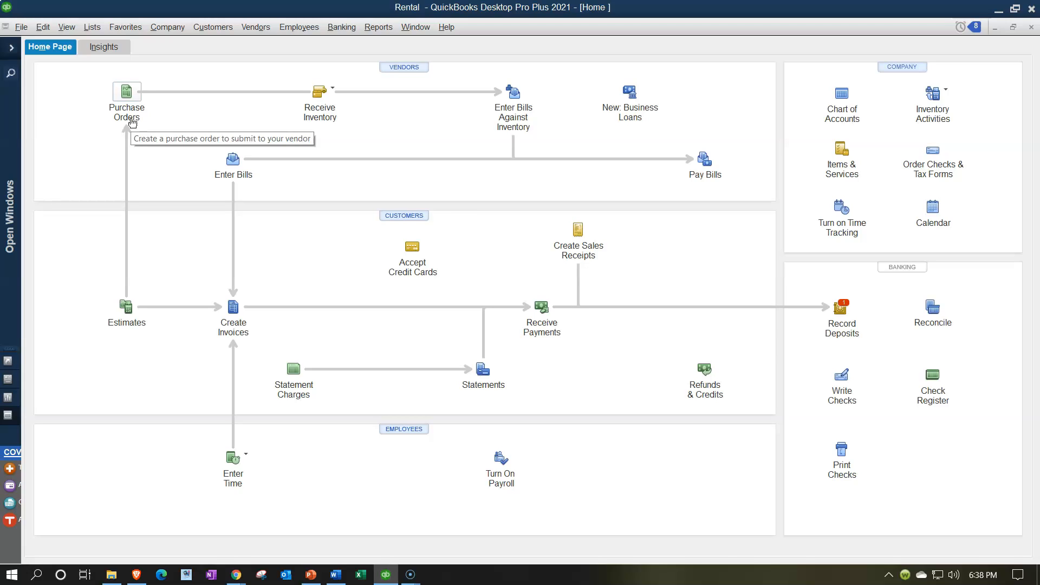
pyautogui.moveTo(129, 123)
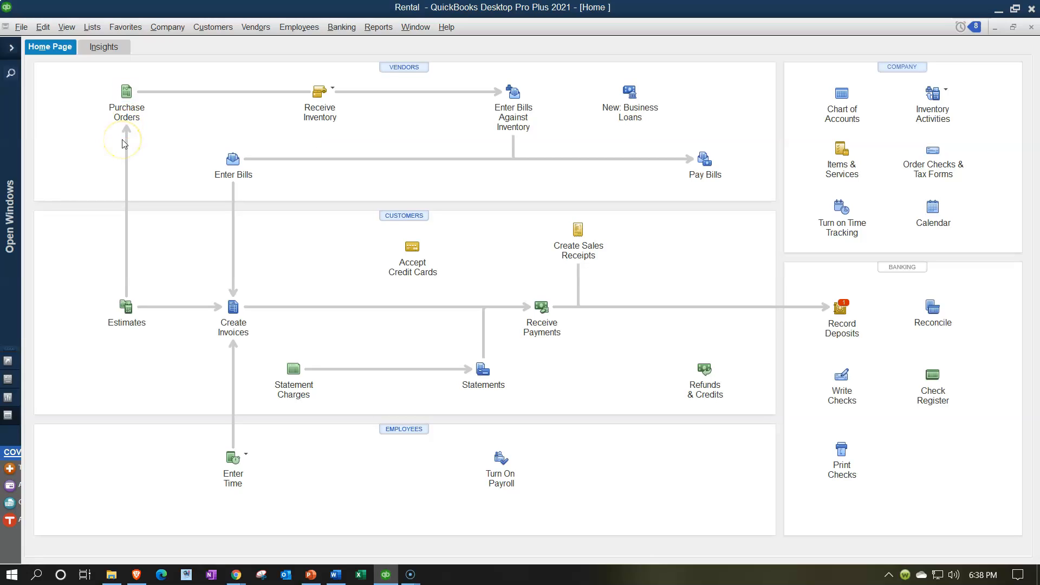
pyautogui.moveTo(124, 143)
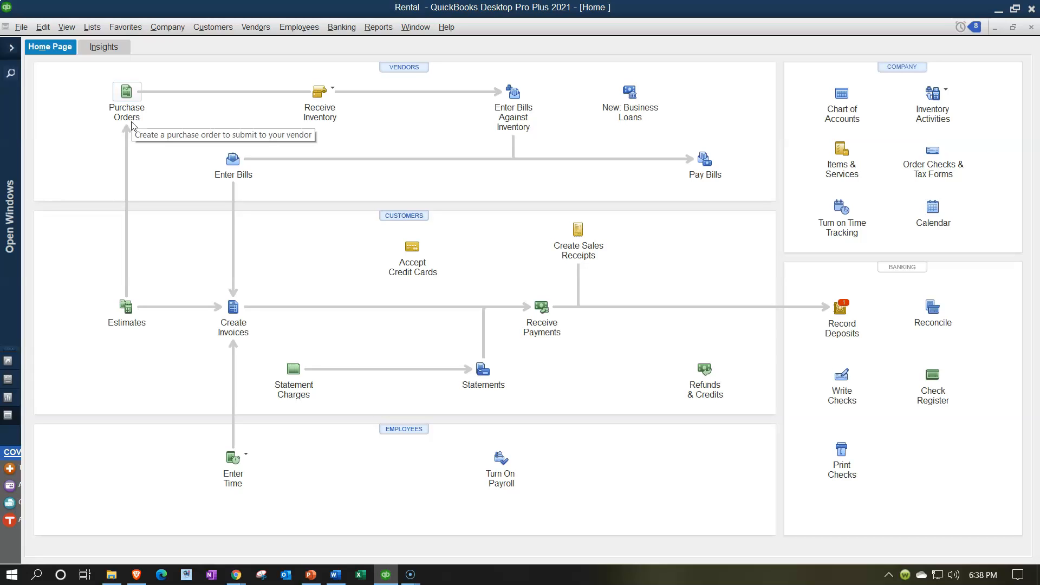
pyautogui.moveTo(334, 91)
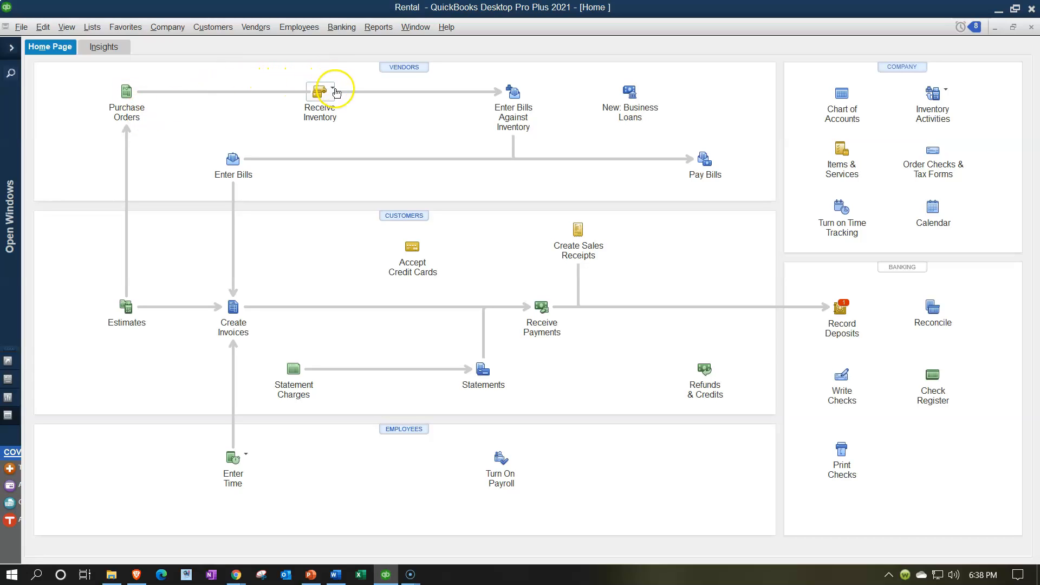
# Open the Receive Inventory dropdown showing the with-bill and without-bill options
pyautogui.click(320, 91)
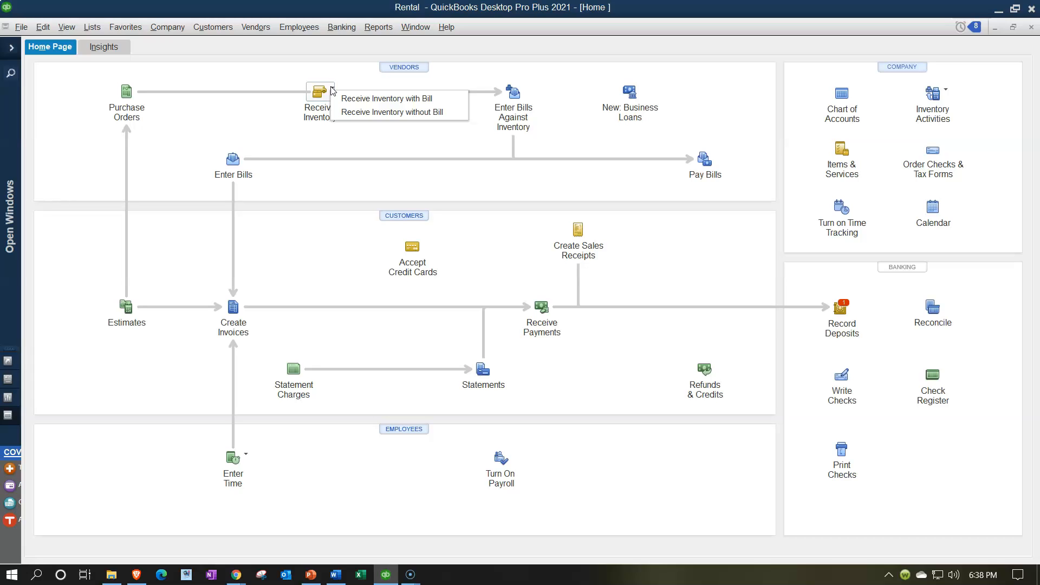
pyautogui.moveTo(611, 192)
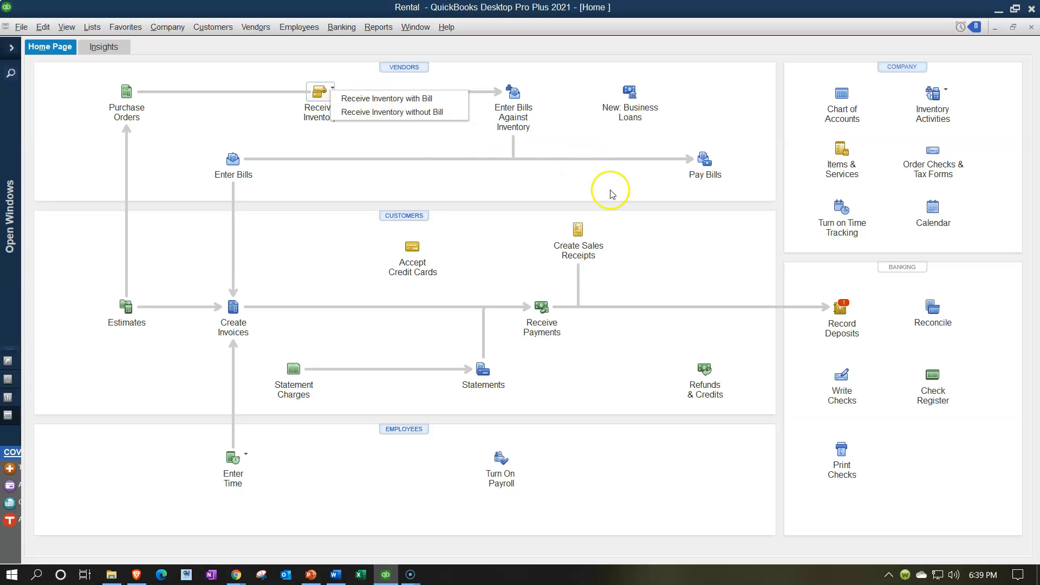
pyautogui.moveTo(704, 163)
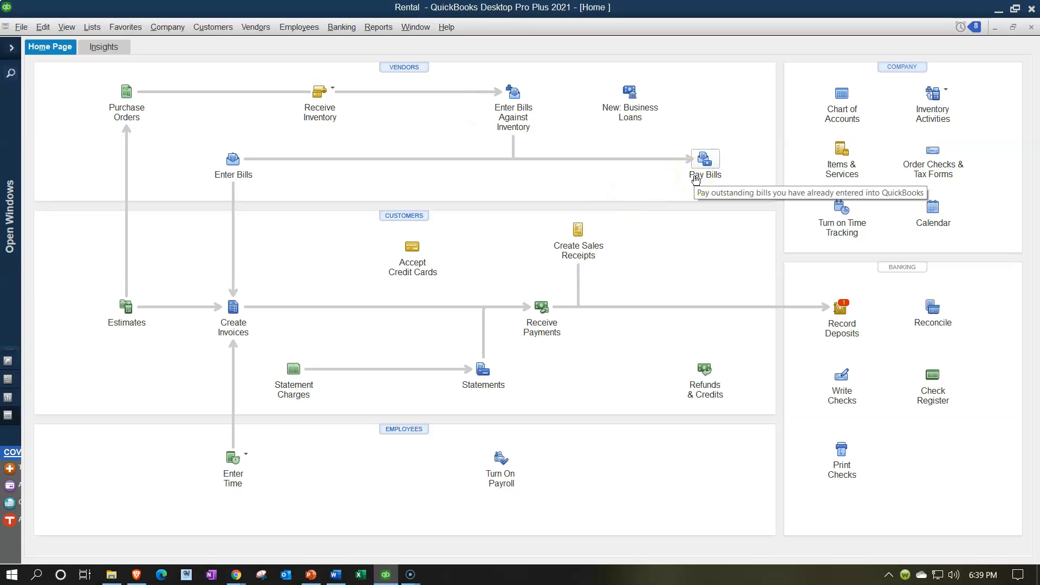
pyautogui.moveTo(460, 157)
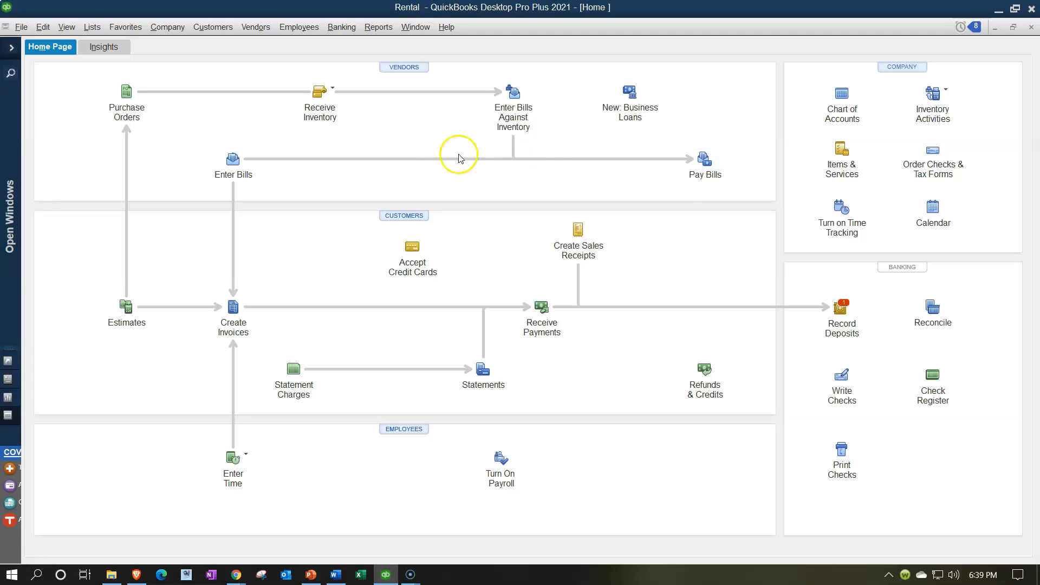
pyautogui.moveTo(408, 137)
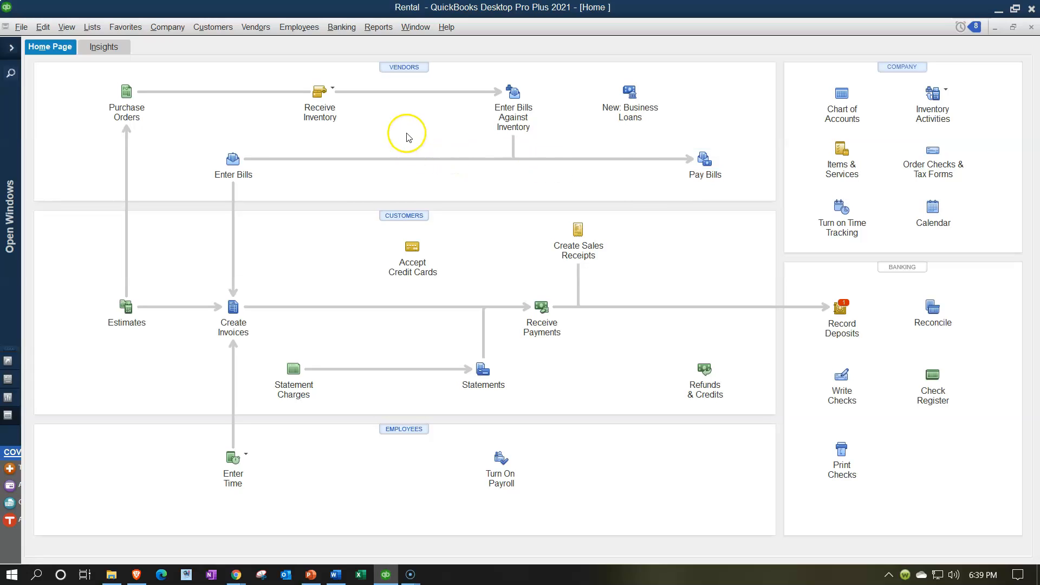
pyautogui.moveTo(401, 107)
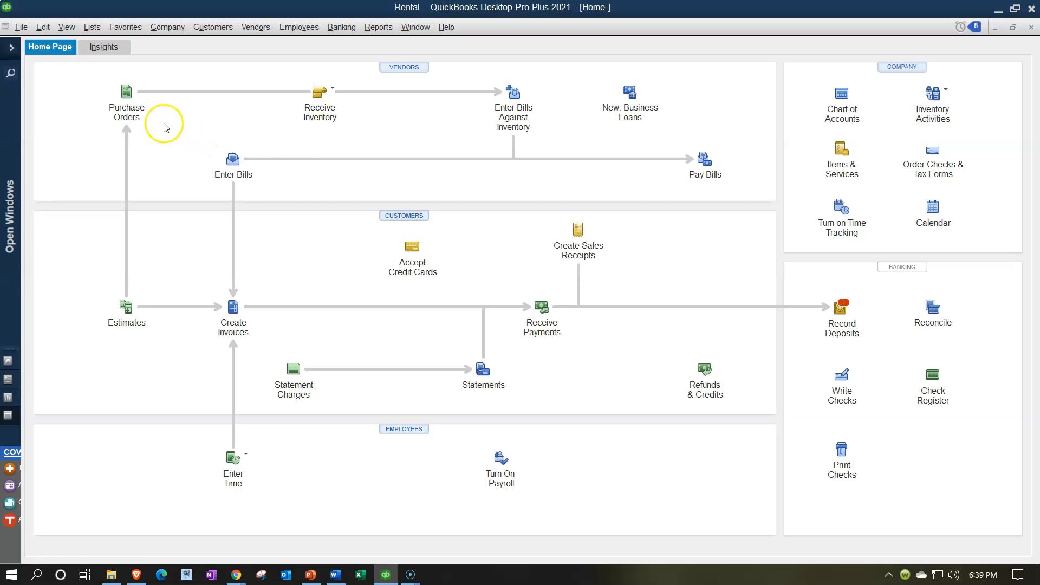
pyautogui.moveTo(683, 184)
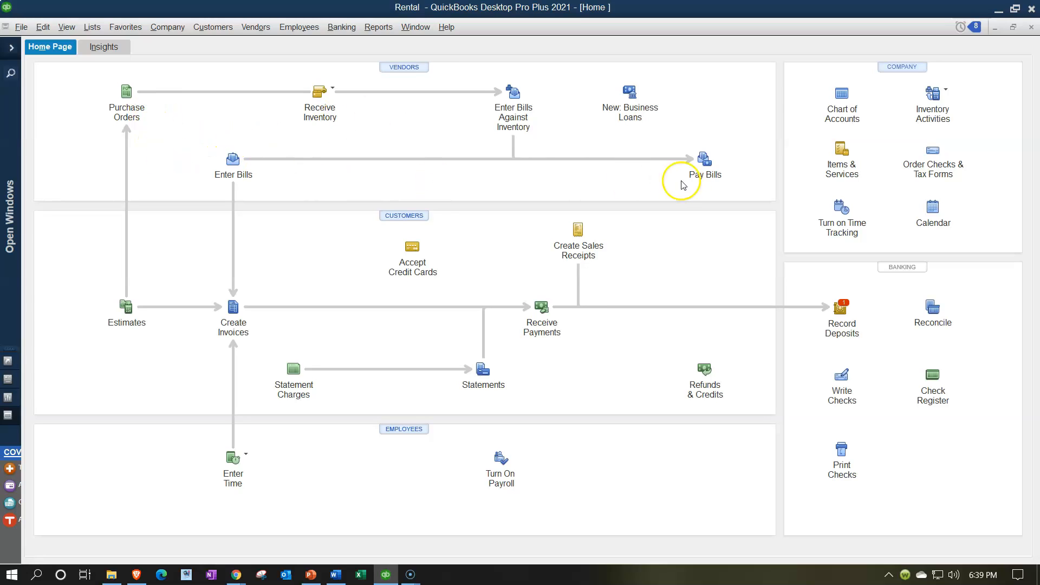
pyautogui.moveTo(388, 141)
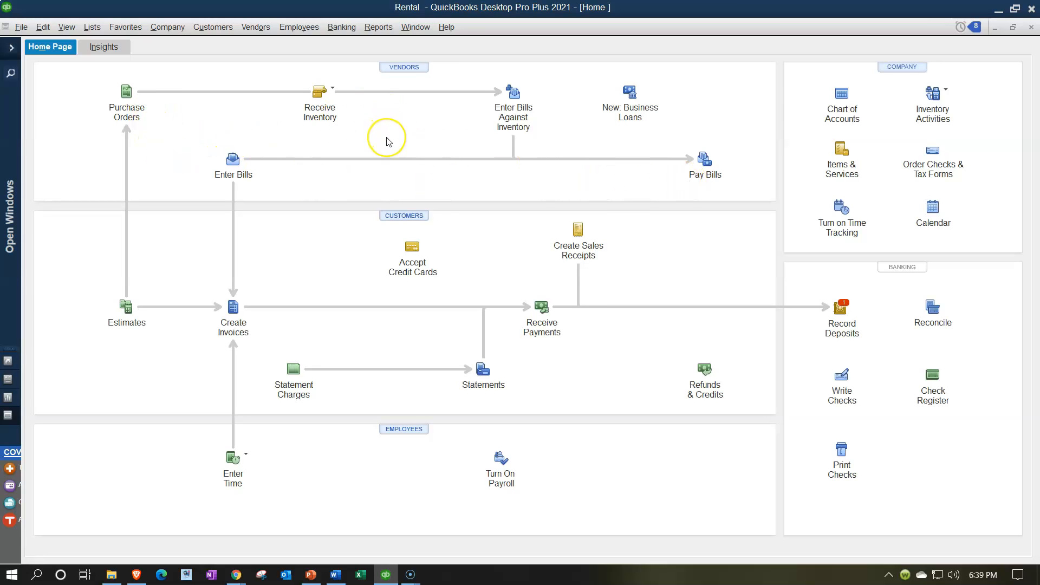
pyautogui.moveTo(387, 141)
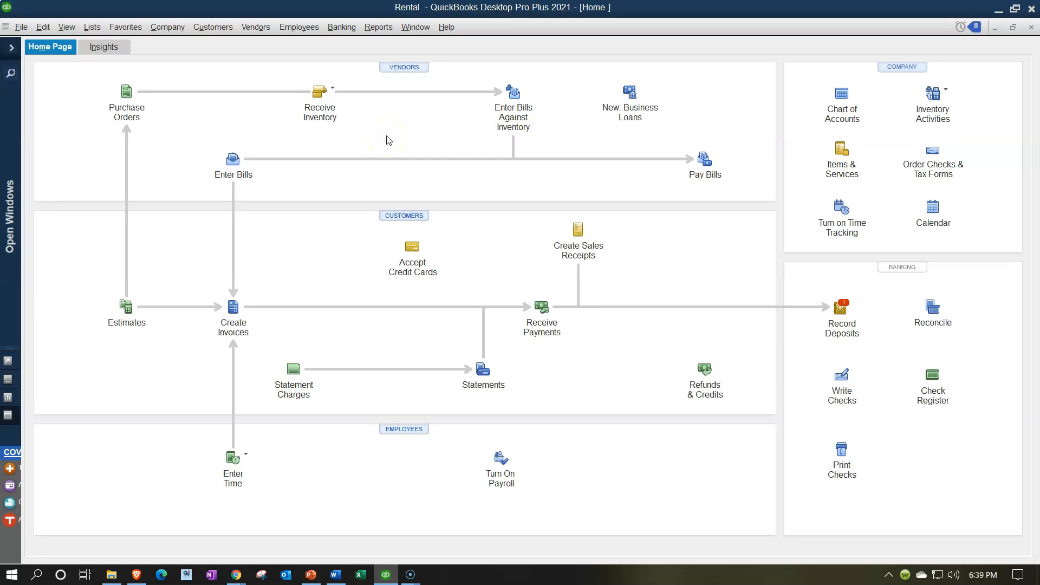
pyautogui.moveTo(315, 112)
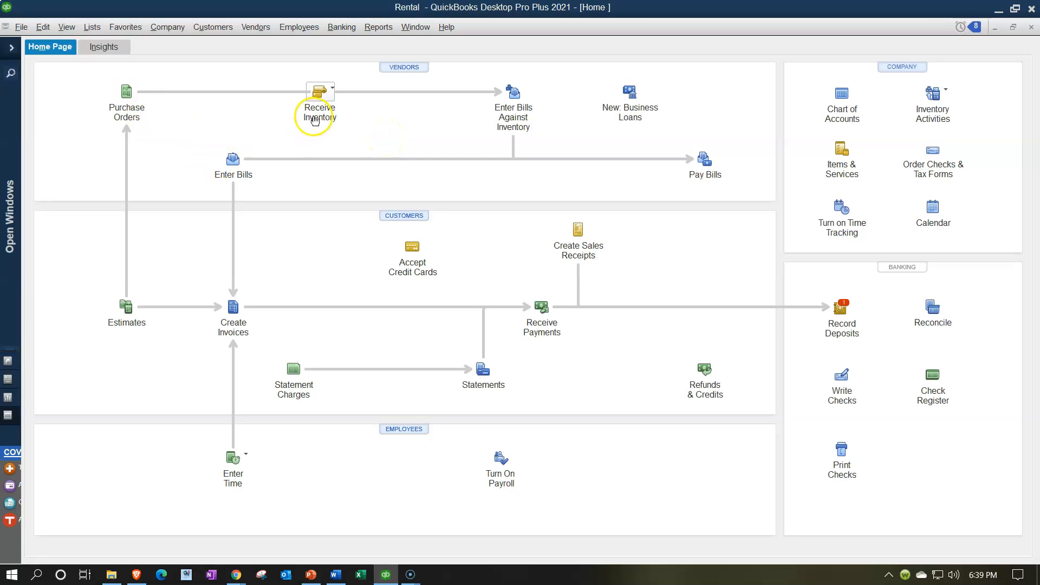
pyautogui.moveTo(317, 106)
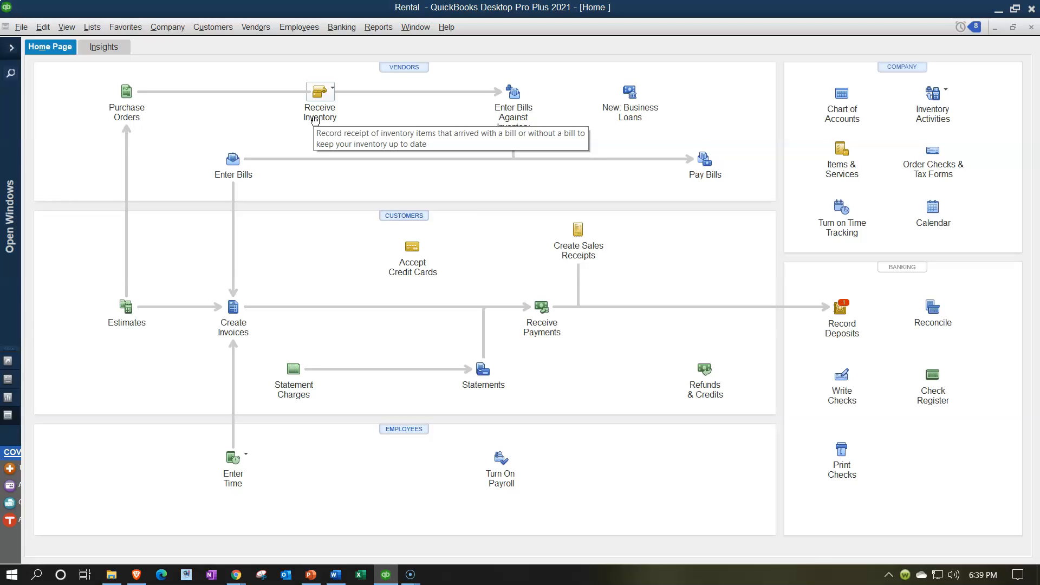
pyautogui.moveTo(300, 186)
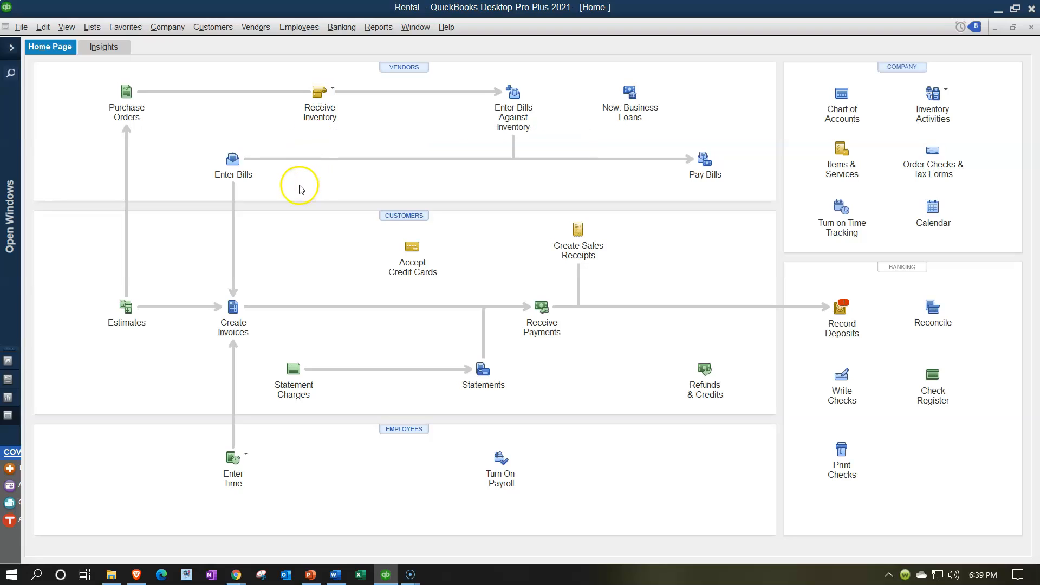
pyautogui.moveTo(289, 192)
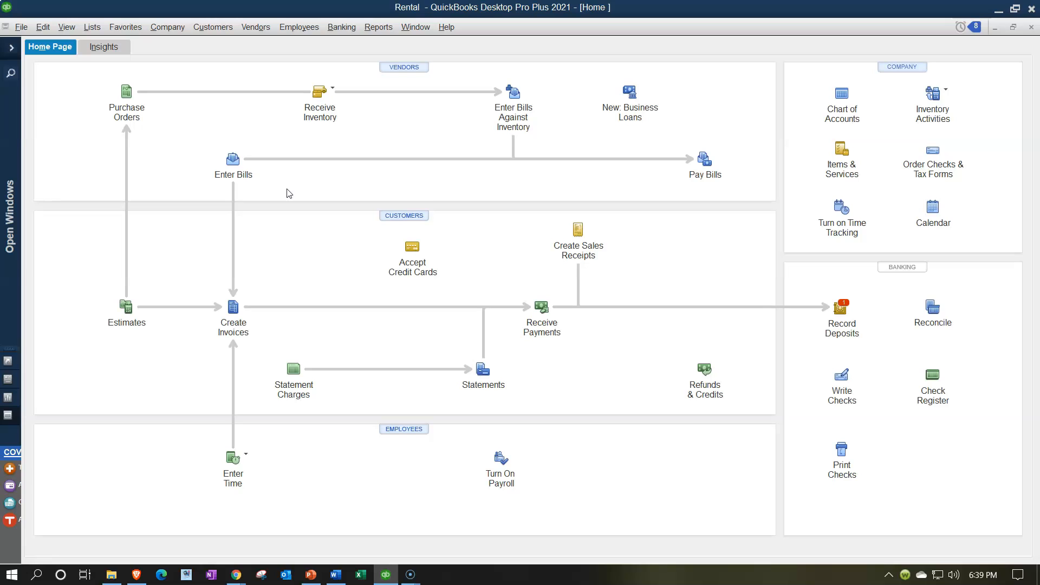
pyautogui.moveTo(387, 418)
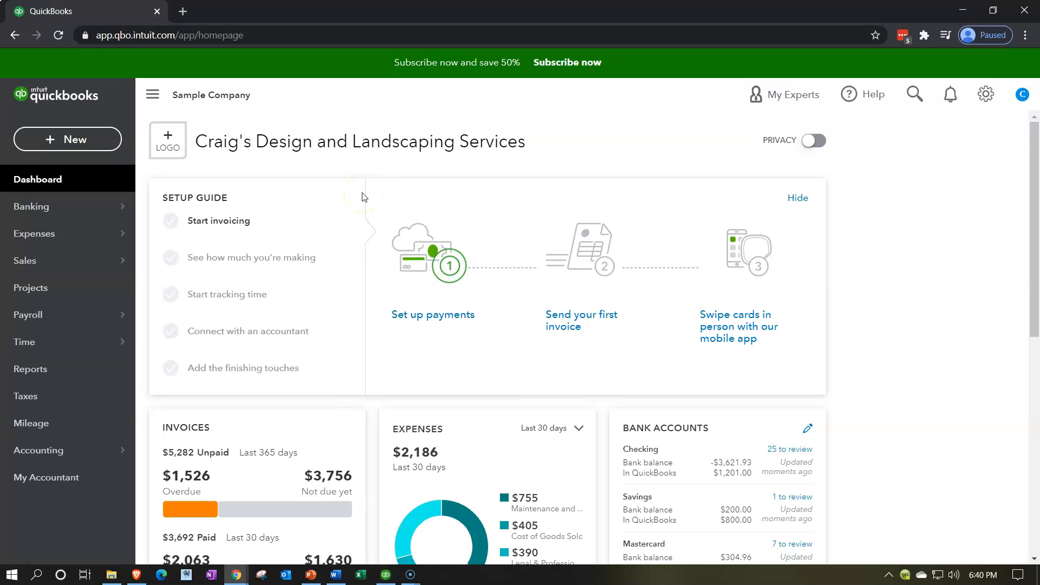
# Open the + New menu listing customer, vendor, employee and other transactions
pyautogui.click(67, 139)
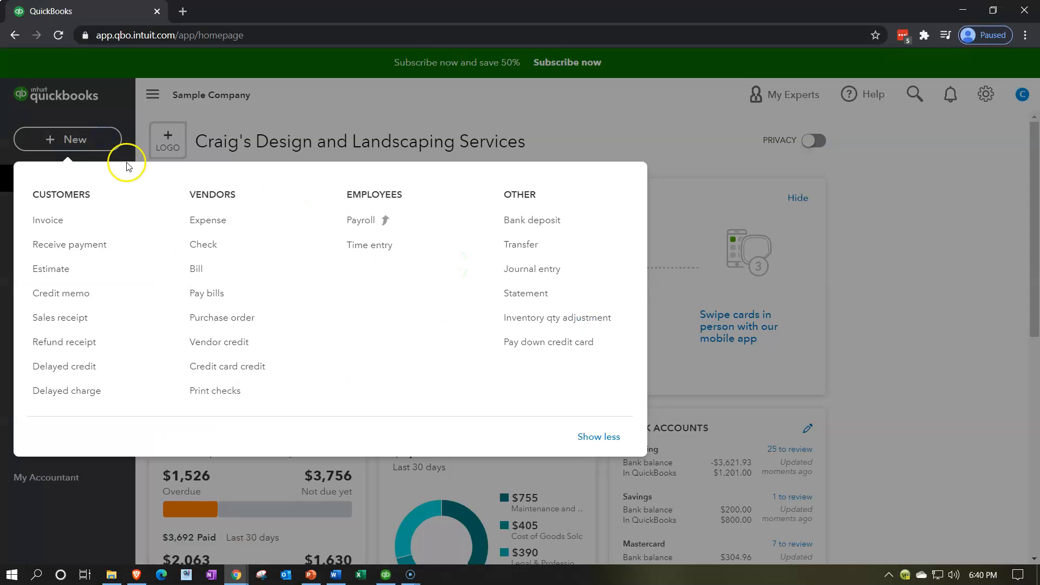
pyautogui.moveTo(203, 245)
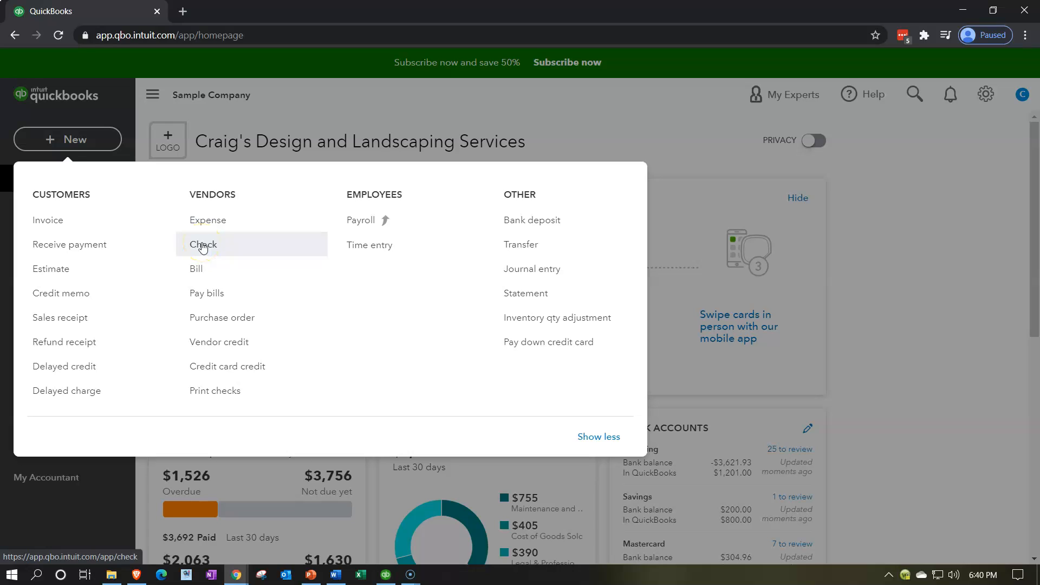
pyautogui.moveTo(228, 293)
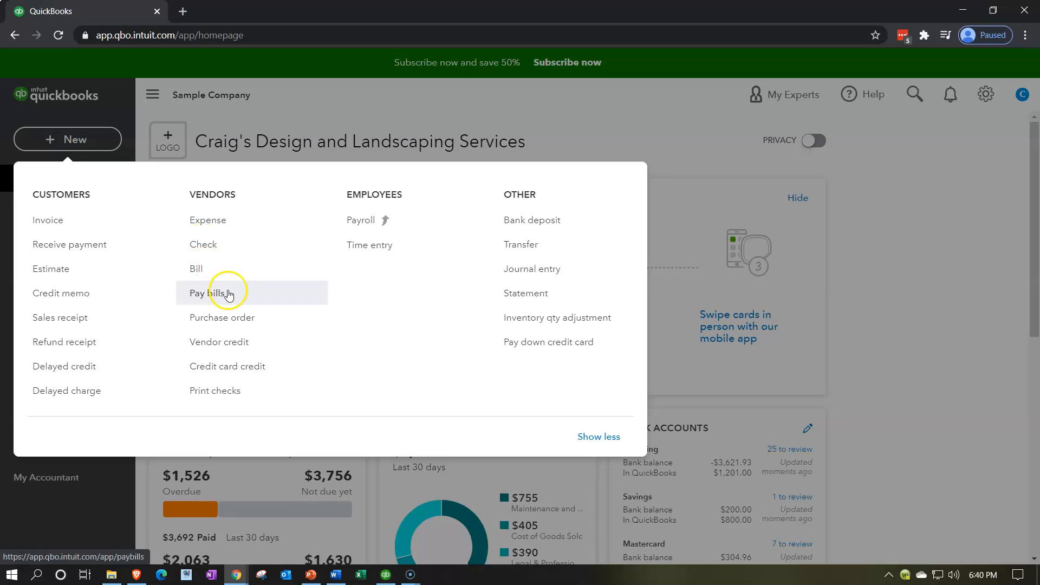